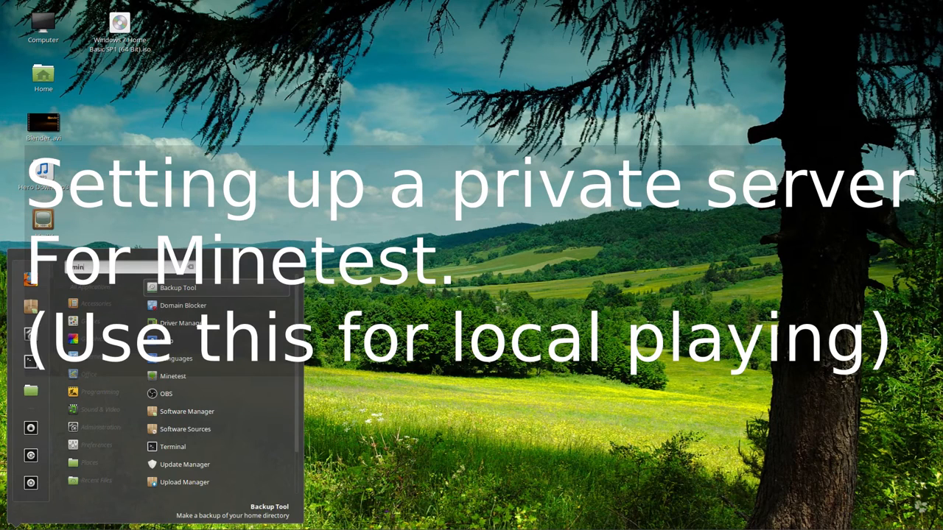
# Step: Launch Minetest and go from Singleplayer to the Server hosting page
pyautogui.click(172, 376)
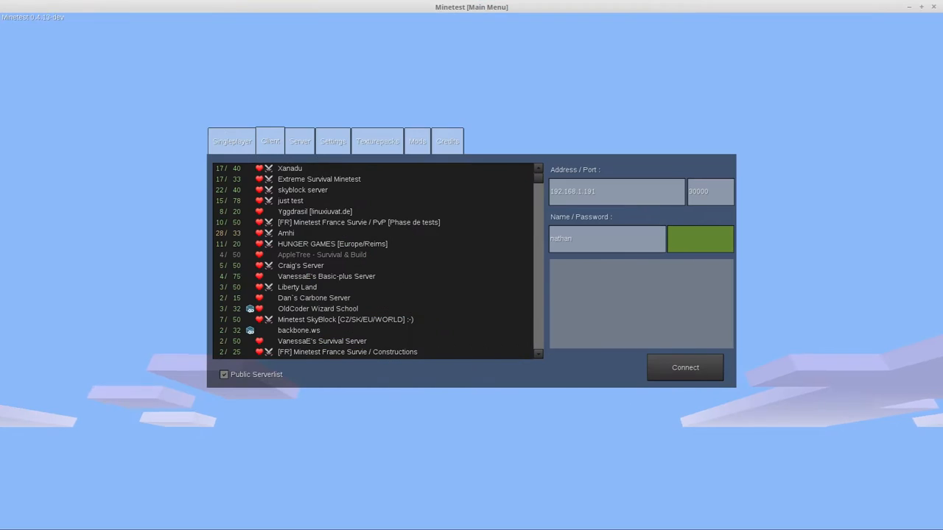
pyautogui.click(231, 141)
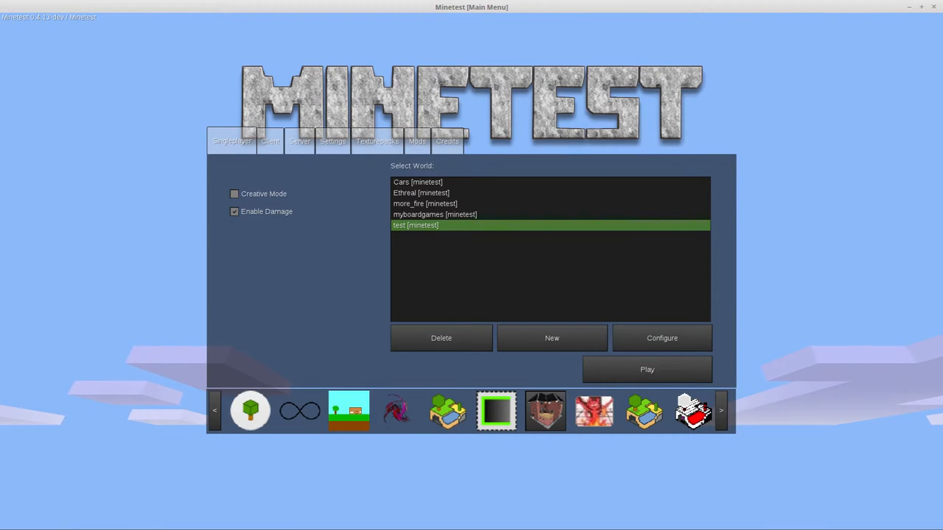
pyautogui.click(299, 141)
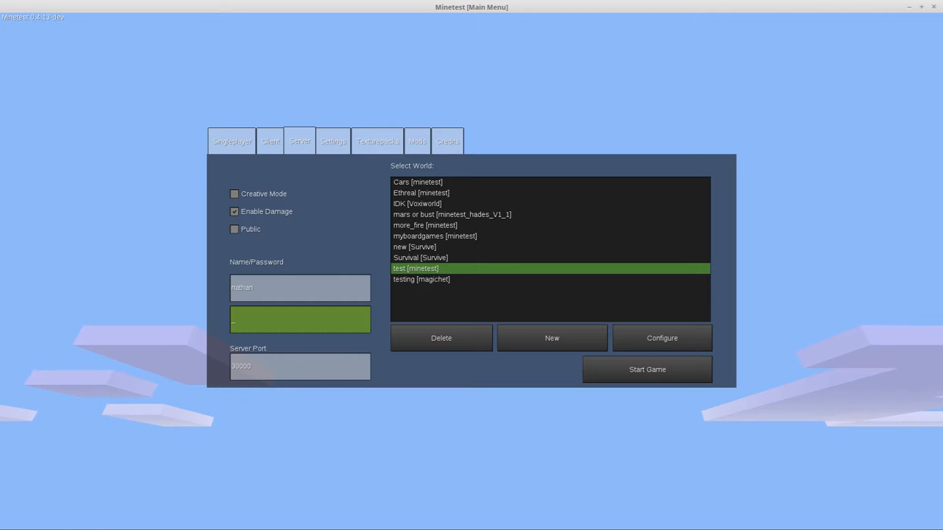
# Step: Browse past myboardgames and more_fire, select the Cars world, and start entering the password
pyautogui.click(434, 236)
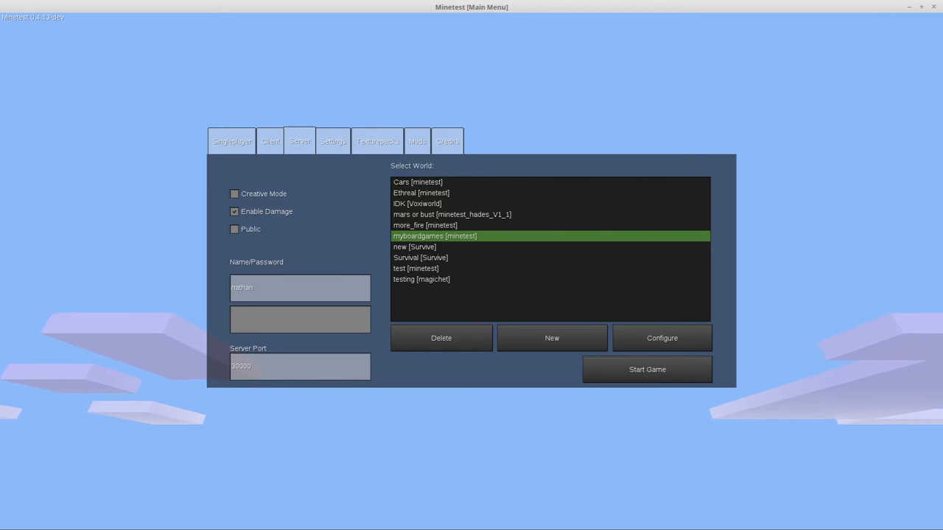
pyautogui.click(425, 225)
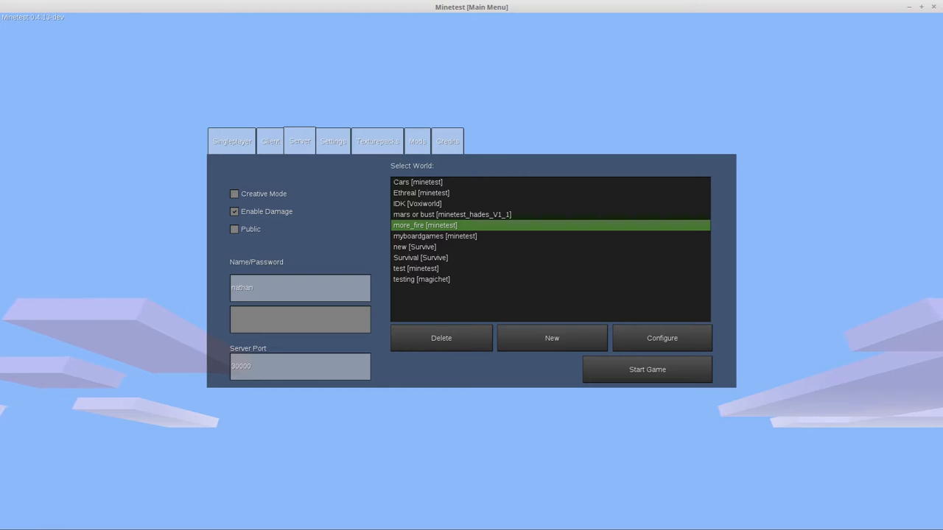
pyautogui.click(418, 182)
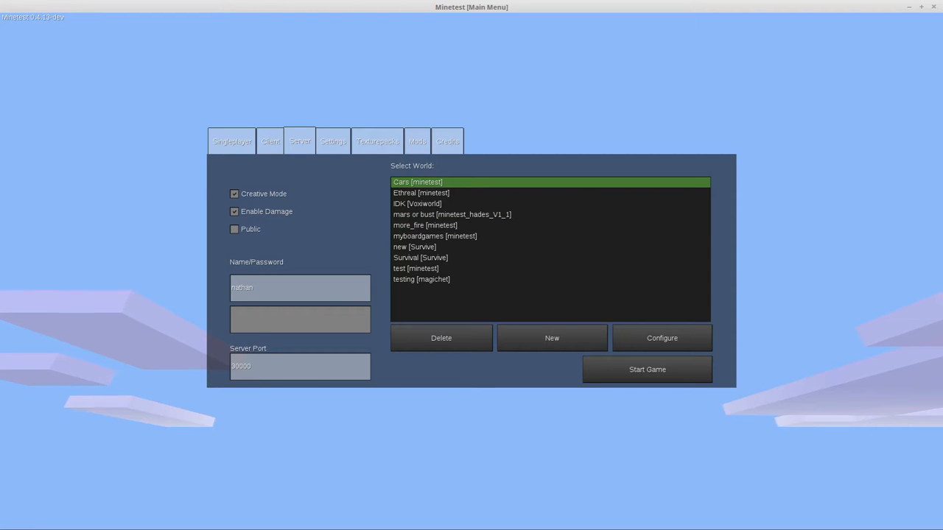
pyautogui.click(300, 319)
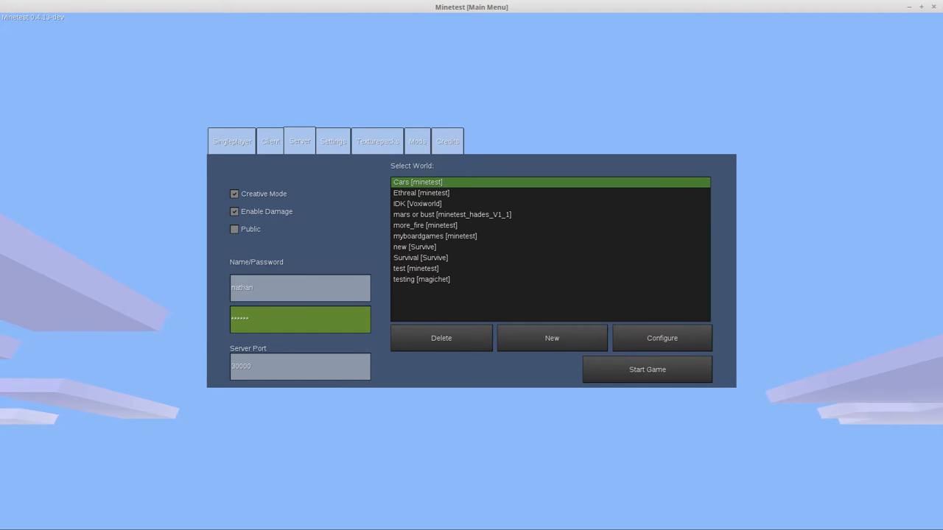
# Step: Turn Creative Mode off, enable Public listing, and begin entering the server password
pyautogui.click(234, 193)
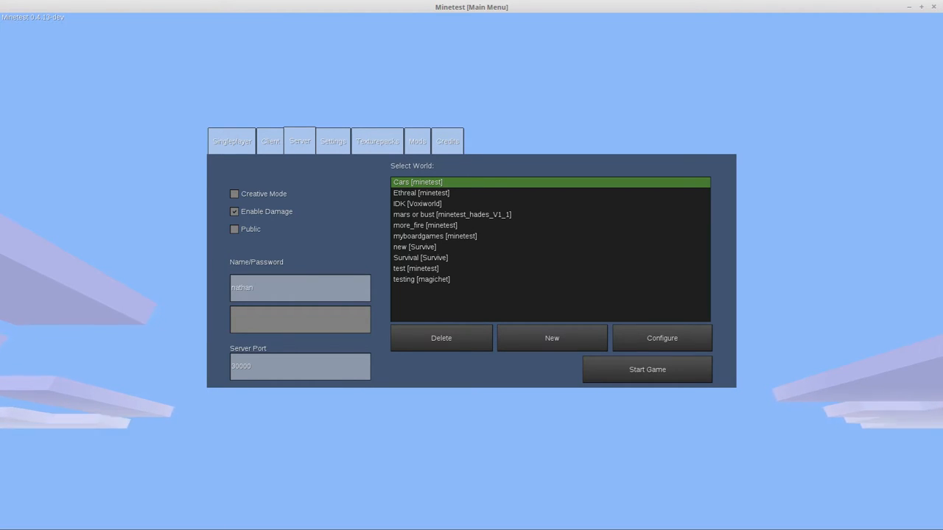
pyautogui.click(235, 230)
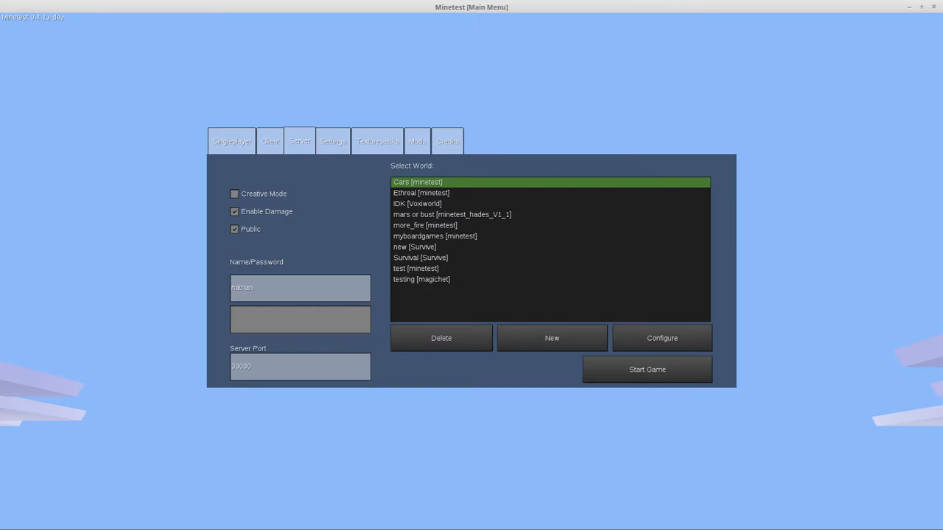
pyautogui.click(300, 319)
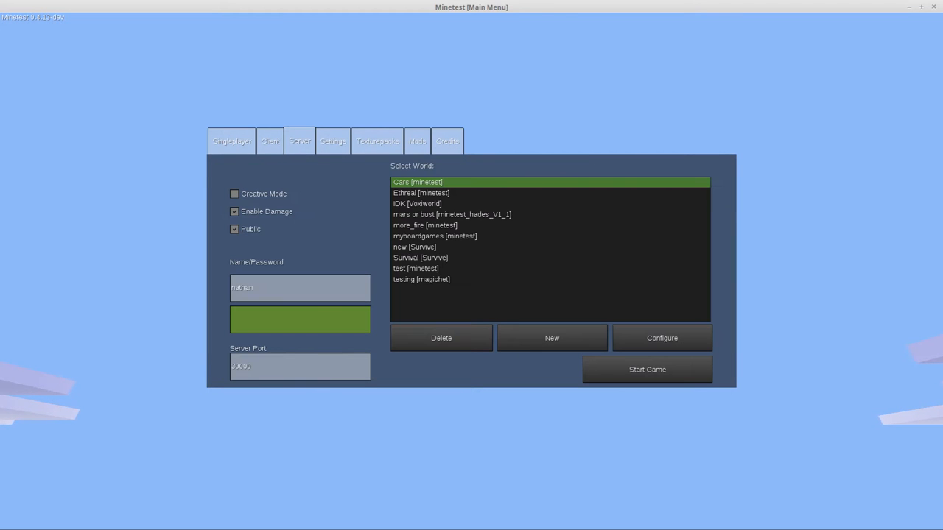
# Step: Disable Public listing, review the Cars world's mod list, then start hosting Cars
pyautogui.click(234, 229)
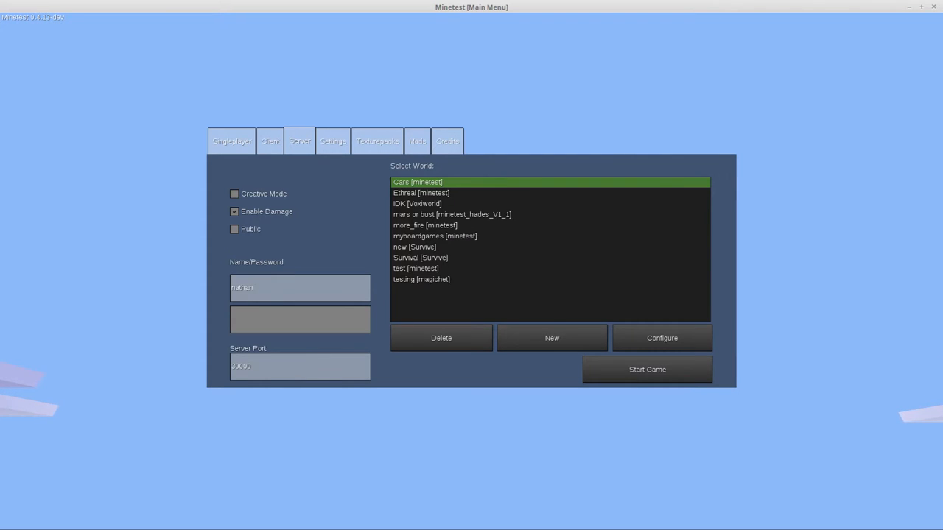
pyautogui.click(551, 338)
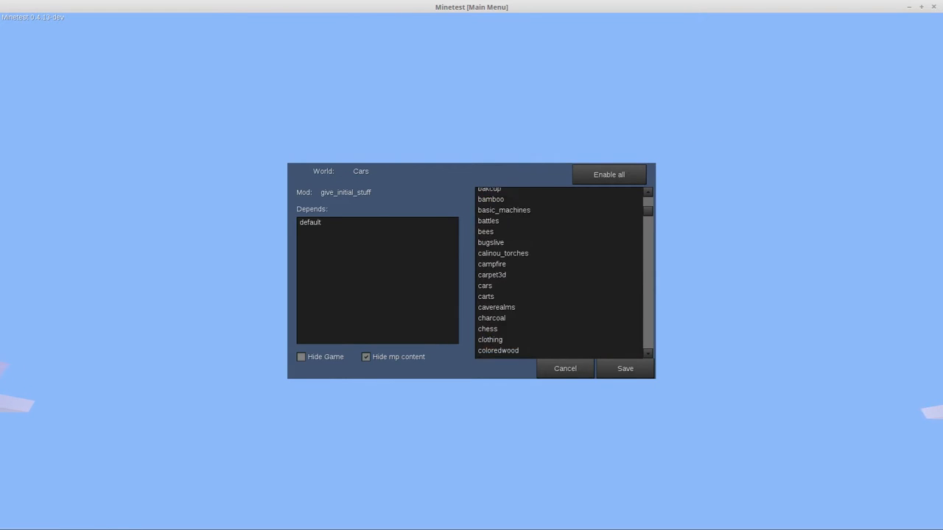
pyautogui.scroll(-3)
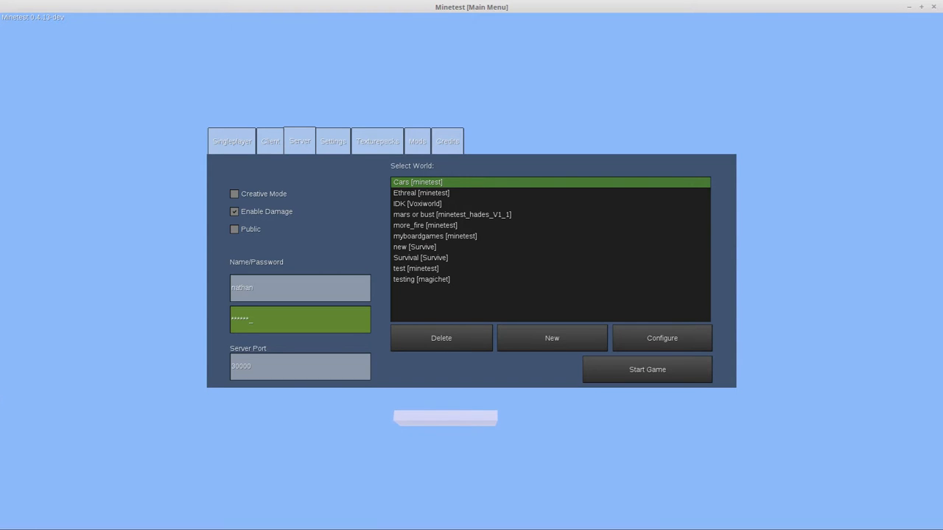
pyautogui.click(646, 370)
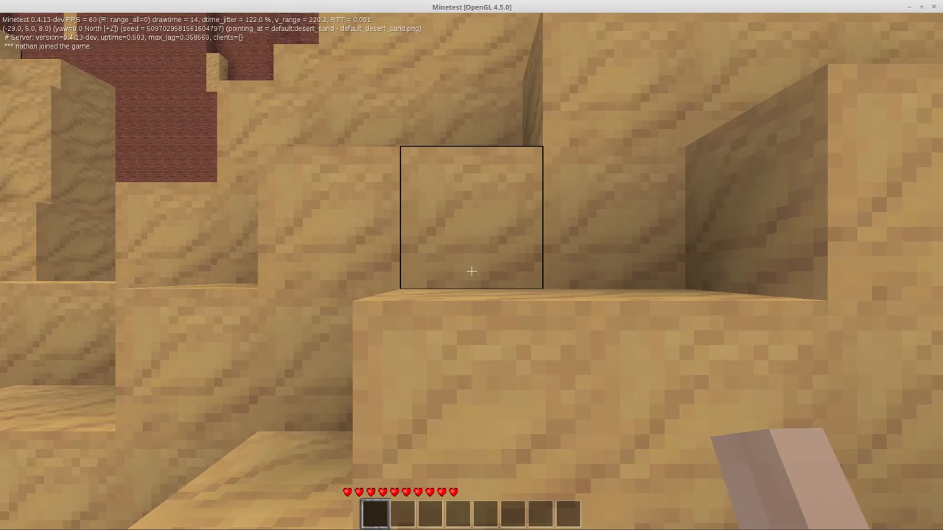
pyautogui.moveTo(472, 265)
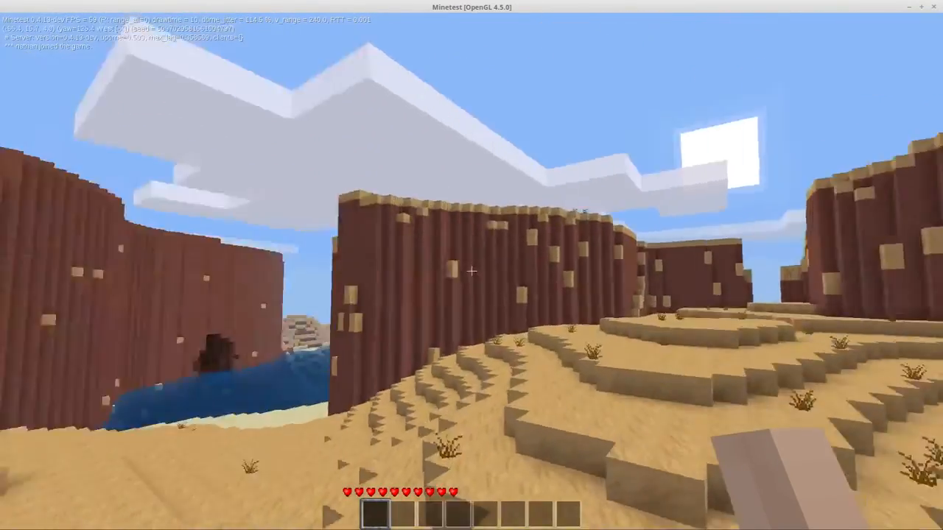
pyautogui.moveTo(472, 265)
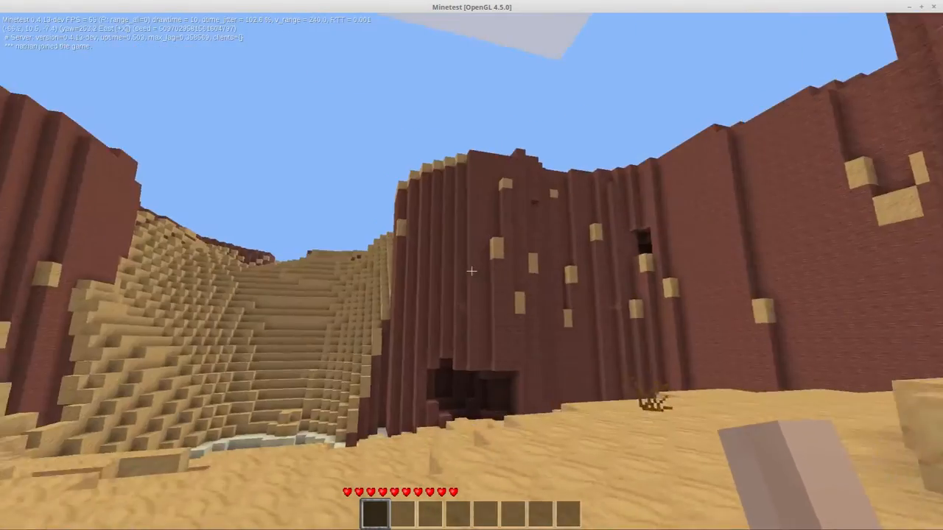
pyautogui.moveTo(471, 265)
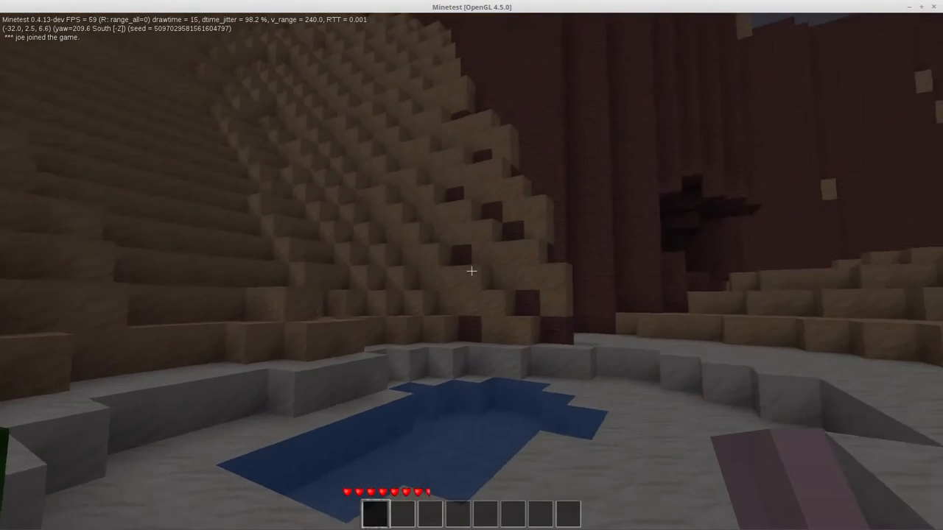
pyautogui.moveTo(471, 265)
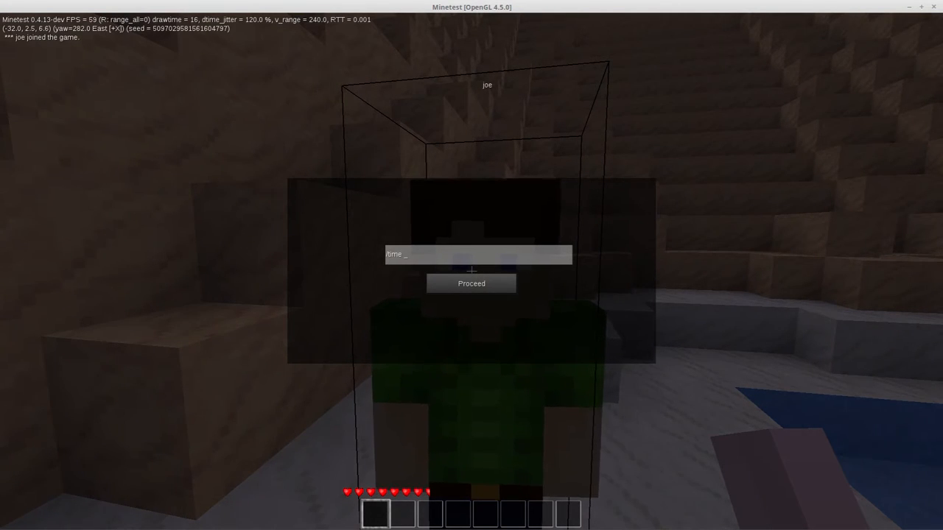
# Step: Run /time 6000 for daytime, then /grant joe fly
pyautogui.write('6000')
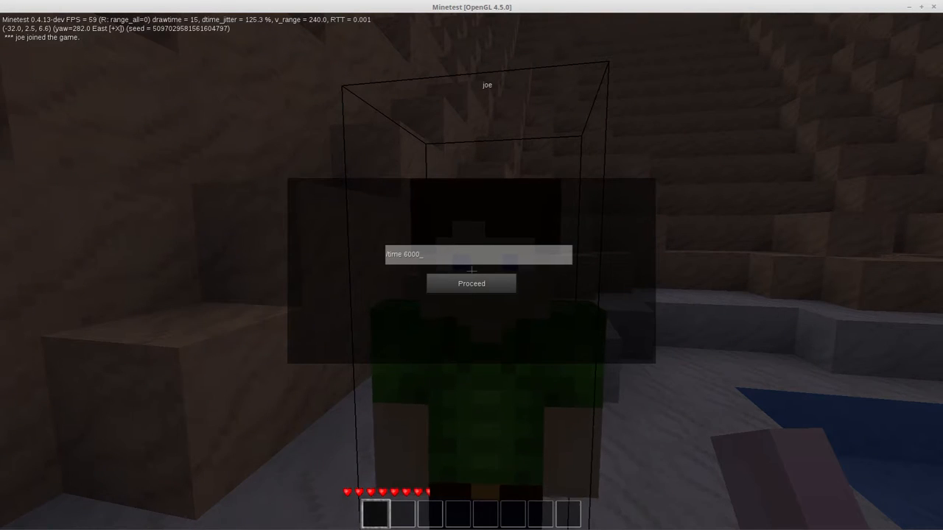
pyautogui.click(471, 283)
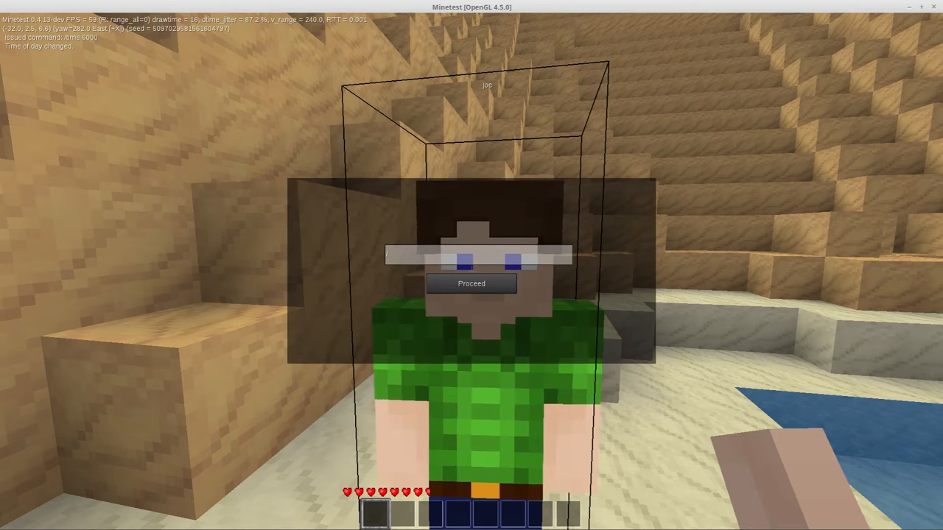
pyautogui.write('grant')
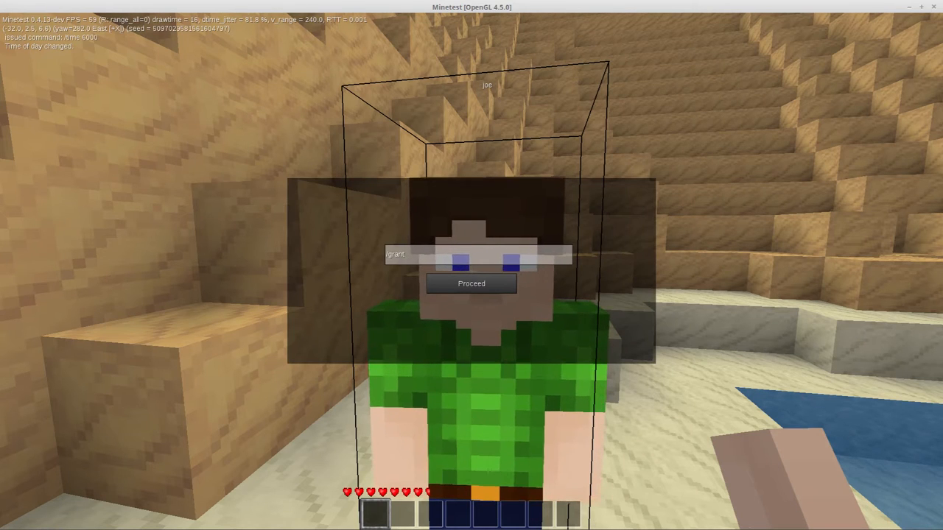
pyautogui.write('joe')
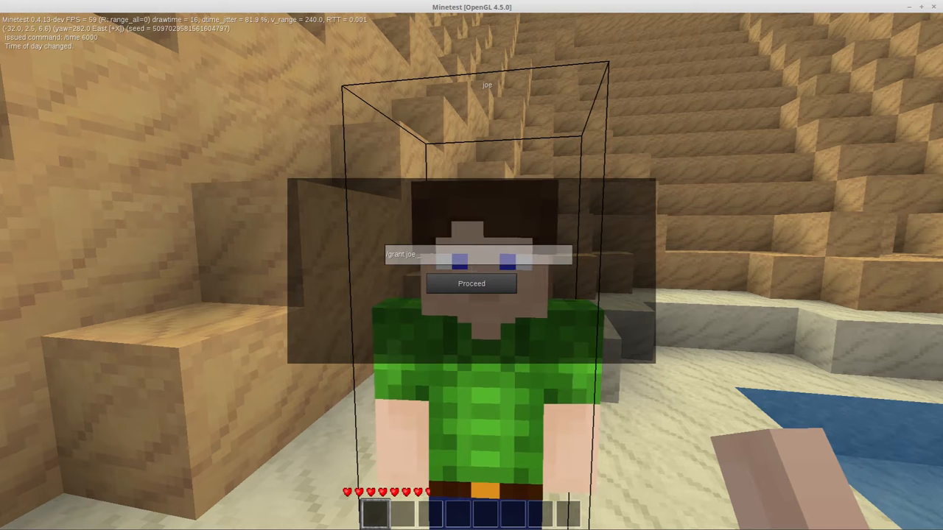
pyautogui.click(472, 284)
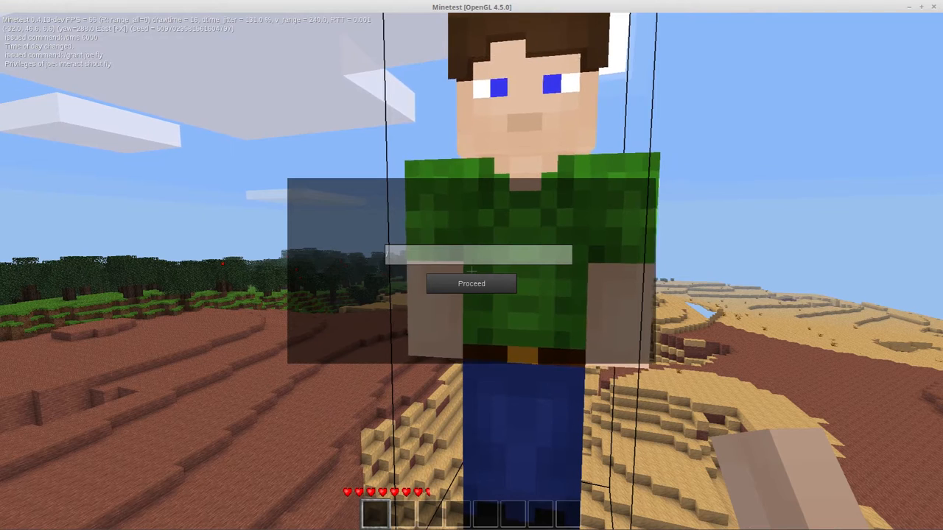
# Step: Run /revoke joe fly to remove joe's fly privilege
pyautogui.write('/revoke_')
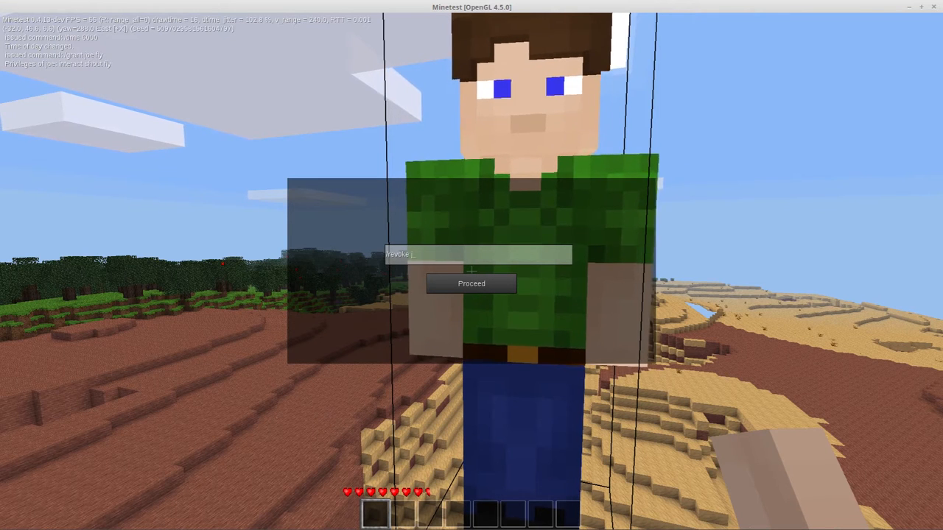
pyautogui.click(472, 283)
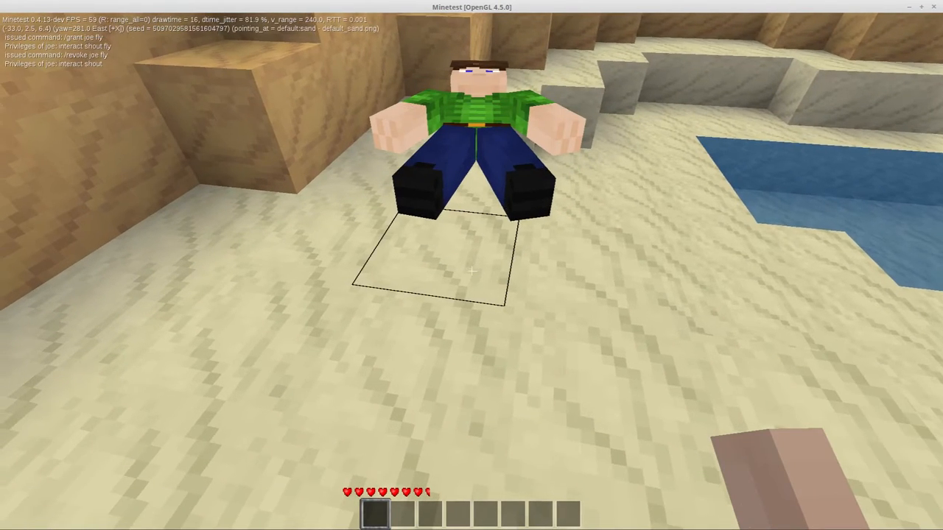
pyautogui.press('K')
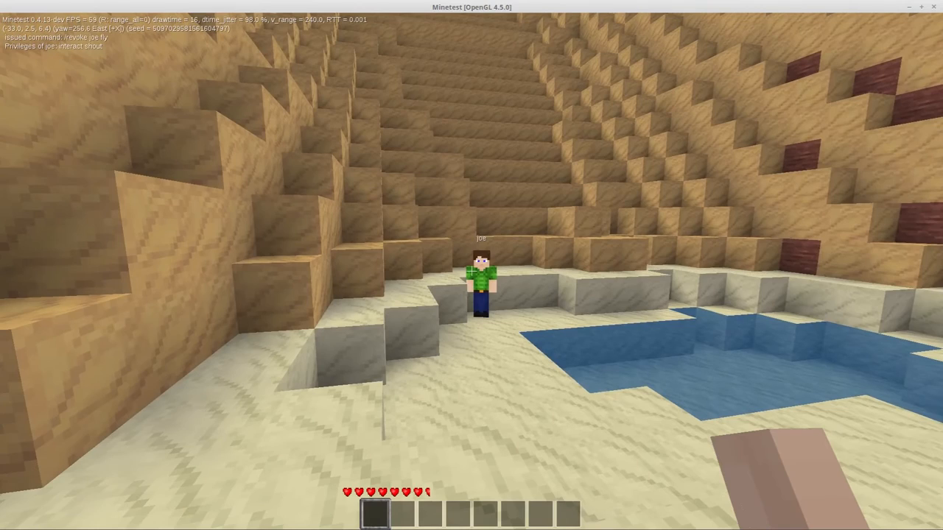
pyautogui.moveTo(472, 265)
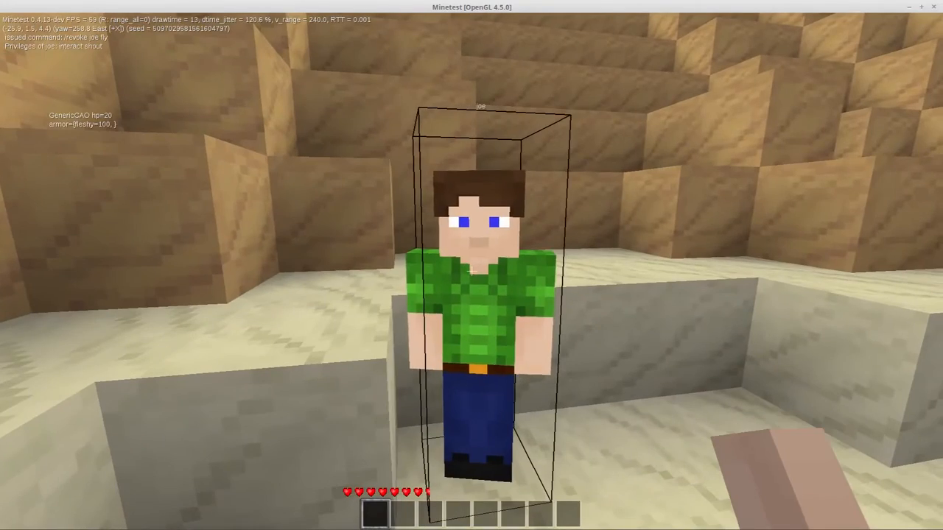
pyautogui.moveTo(471, 265)
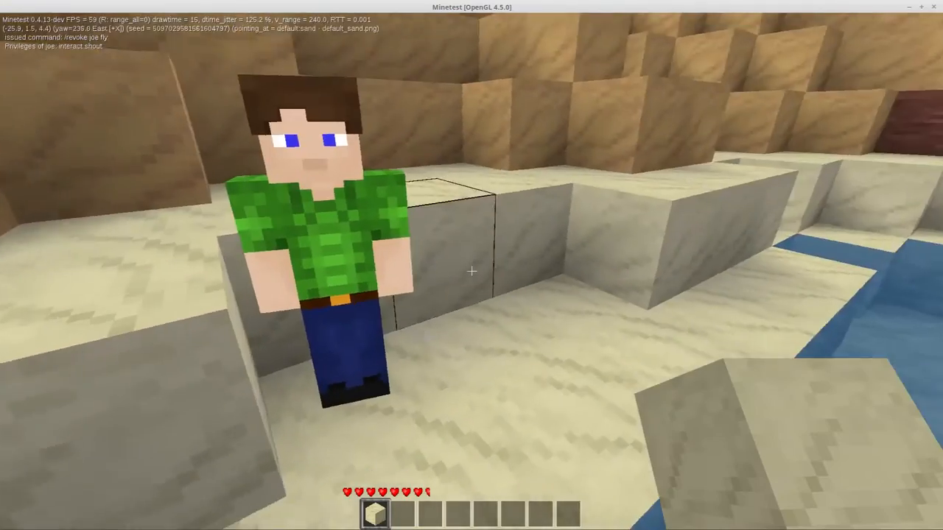
pyautogui.moveTo(471, 265)
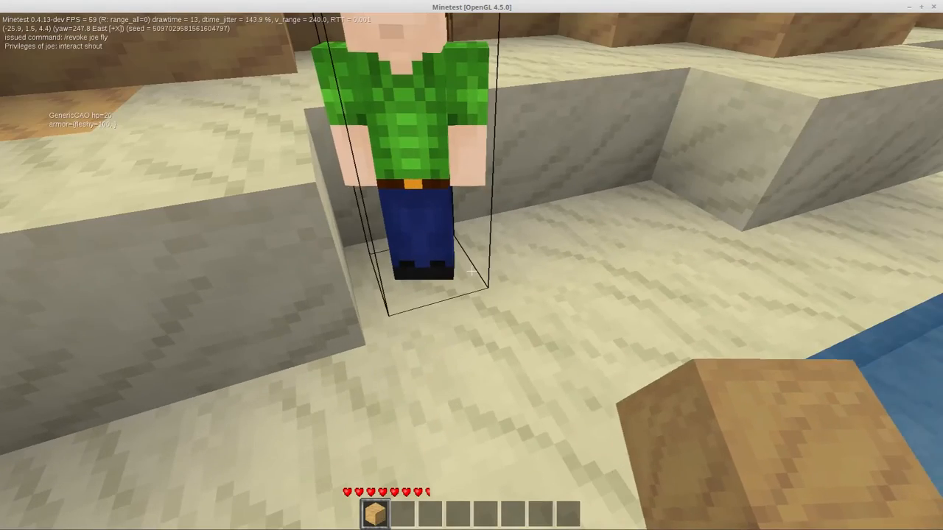
pyautogui.moveTo(472, 265)
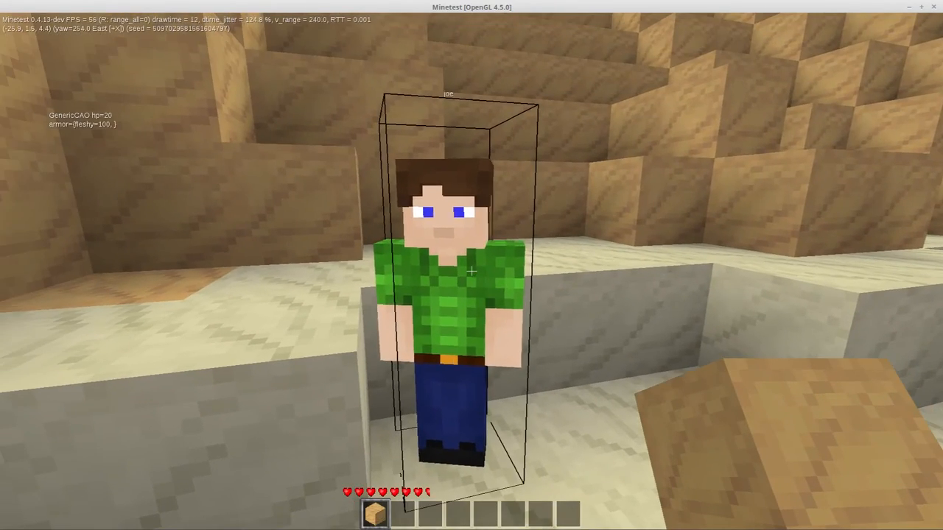
pyautogui.moveTo(471, 265)
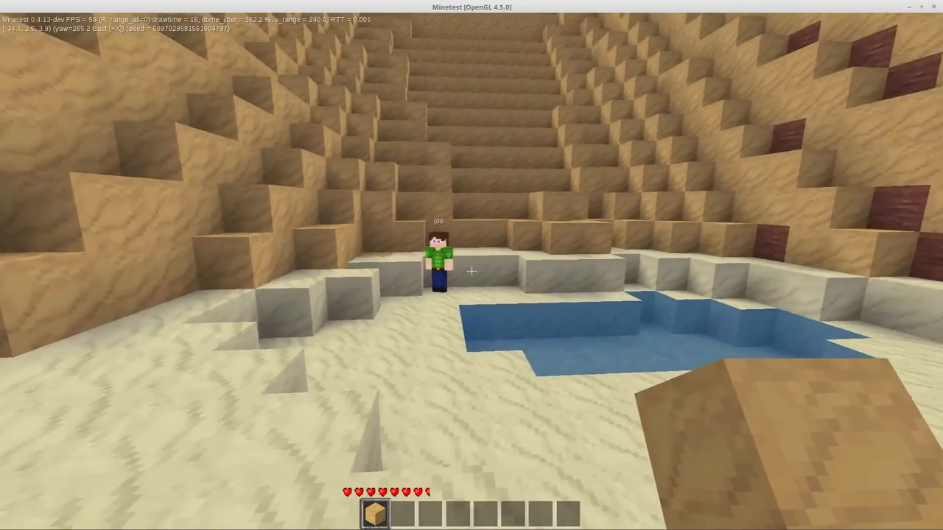
# Step: Exit the hosted game to the main menu and open the Client server browser
pyautogui.press('Escape')
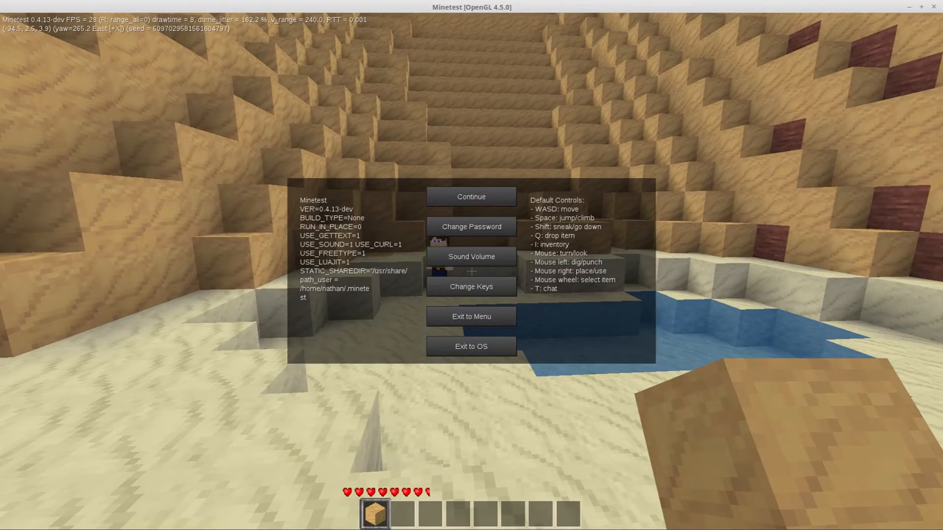
pyautogui.click(471, 197)
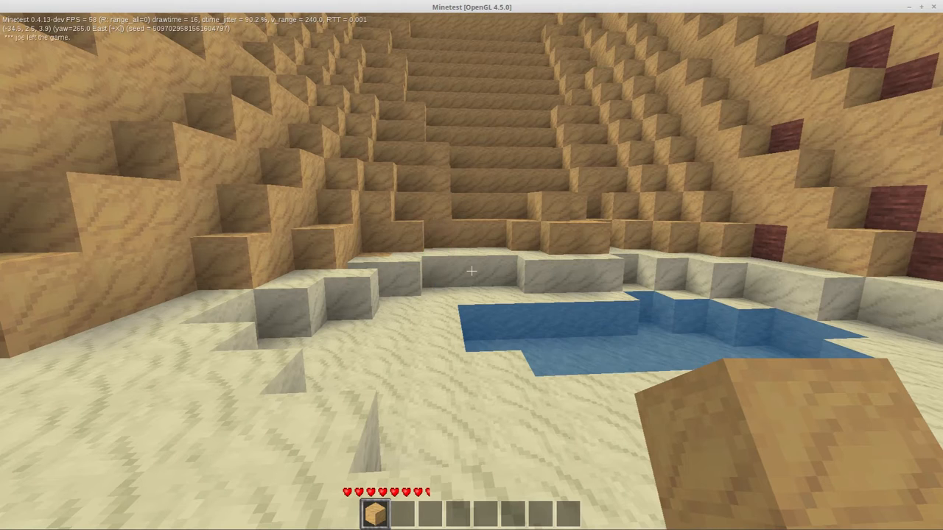
pyautogui.press('Escape')
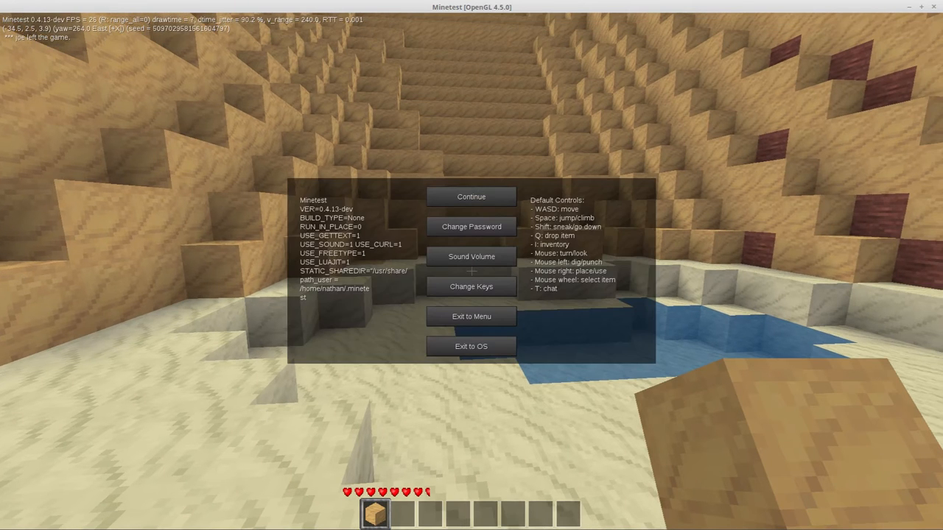
pyautogui.click(471, 316)
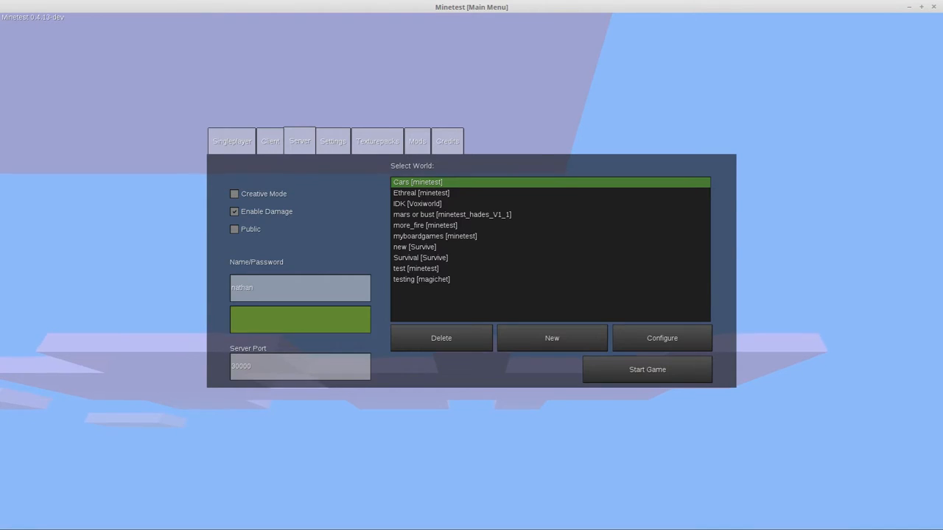
pyautogui.click(269, 141)
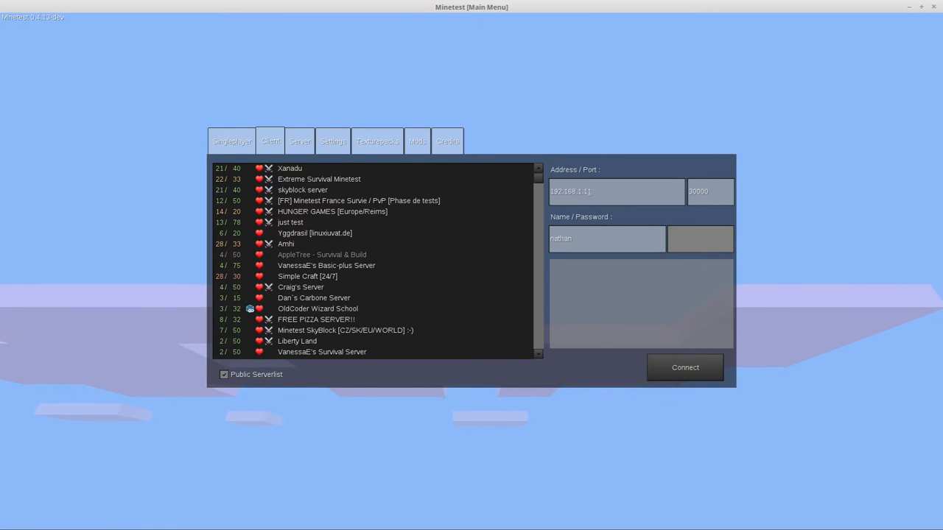
# Step: Set the server address to 192.168.1.191, enter the password, and attempt to connect
pyautogui.click(290, 168)
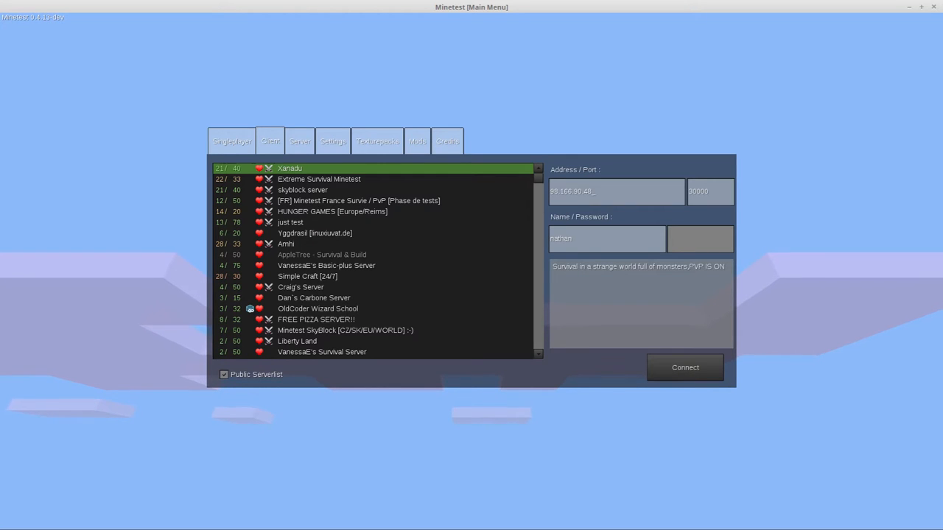
pyautogui.click(617, 192)
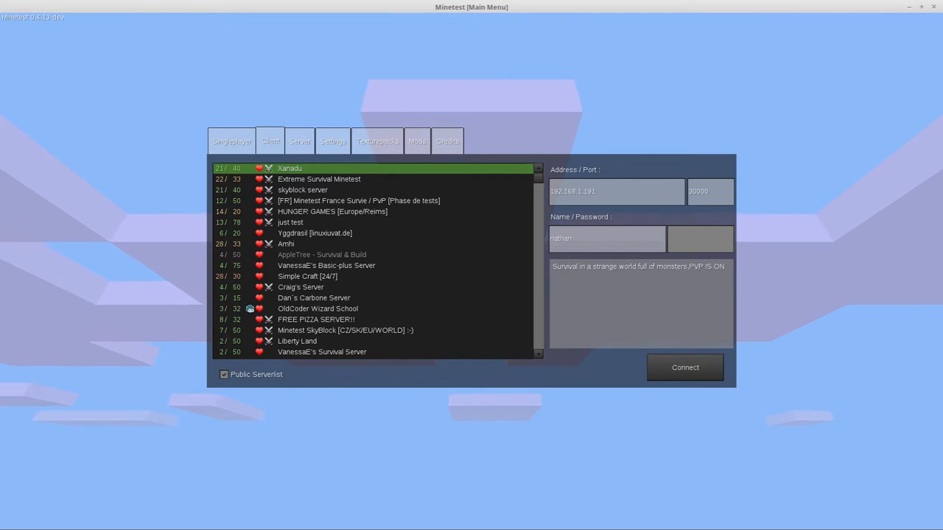
pyautogui.click(700, 237)
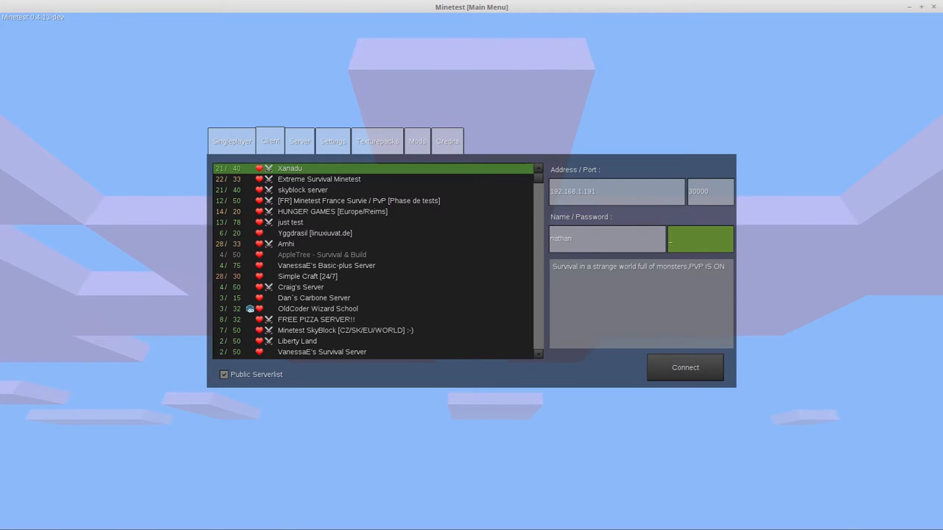
pyautogui.write('password')
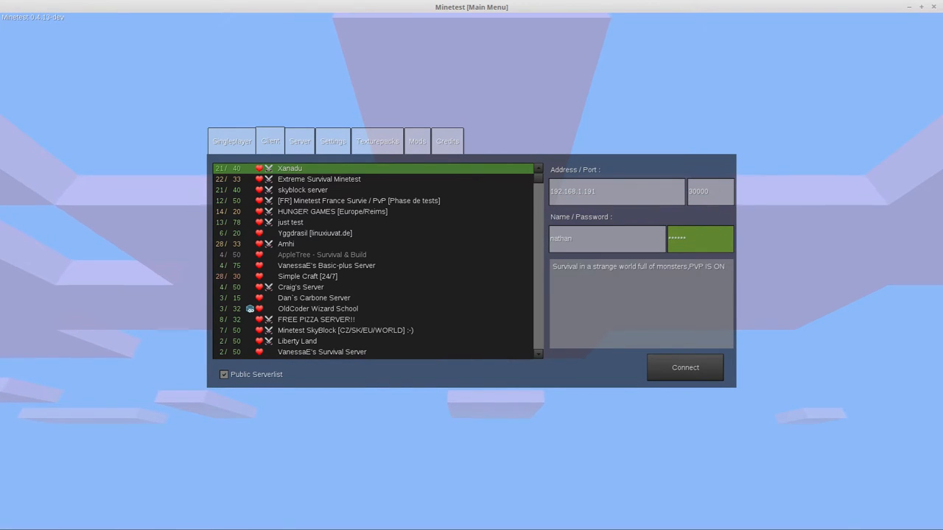
pyautogui.click(684, 367)
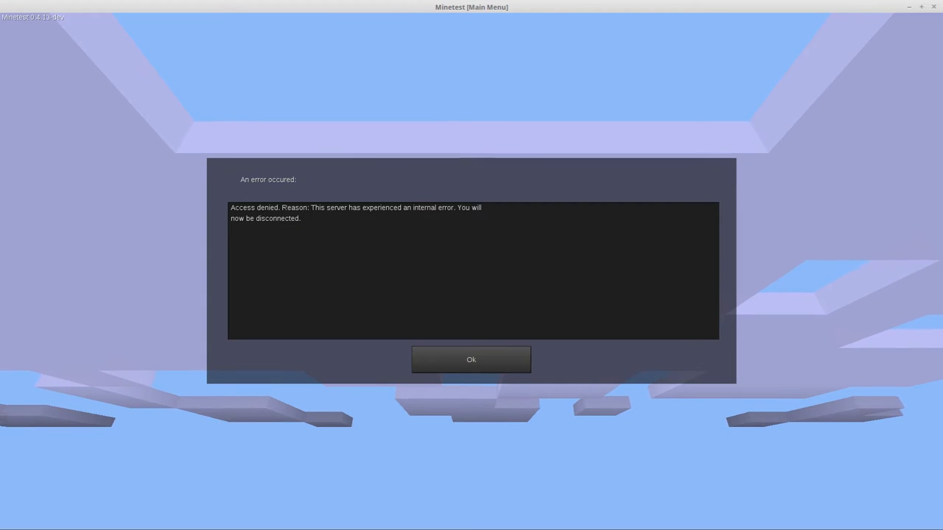
# Step: Dismiss the access-denied error, re-enter the password, and reconnect to 192.168.1.191
pyautogui.click(471, 360)
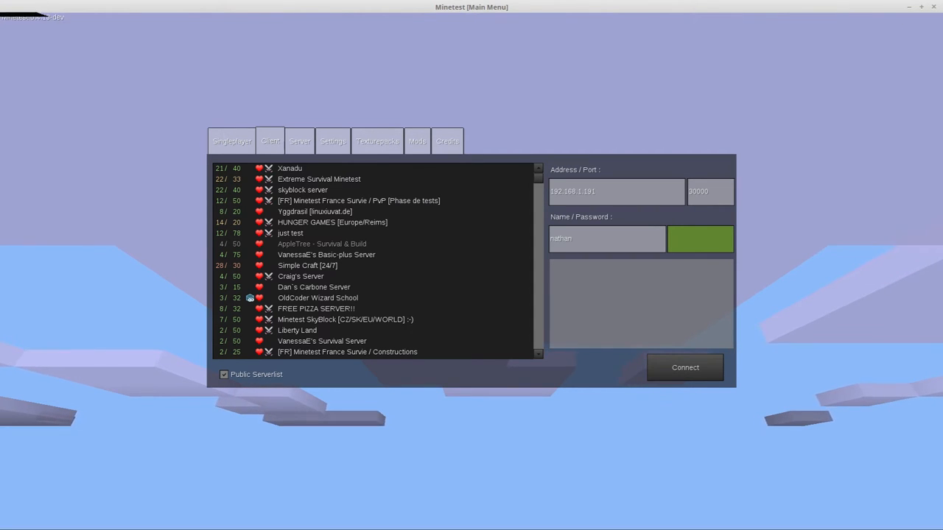
pyautogui.click(700, 238)
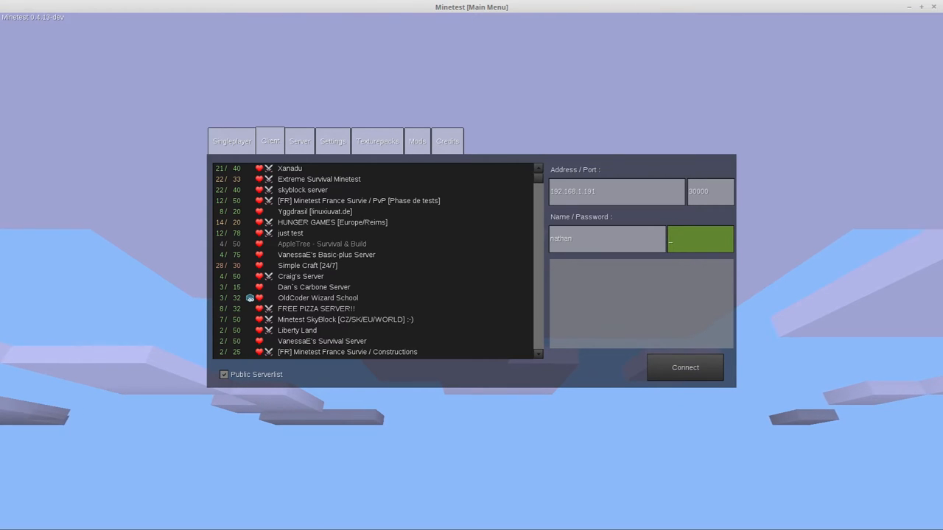
pyautogui.write('password')
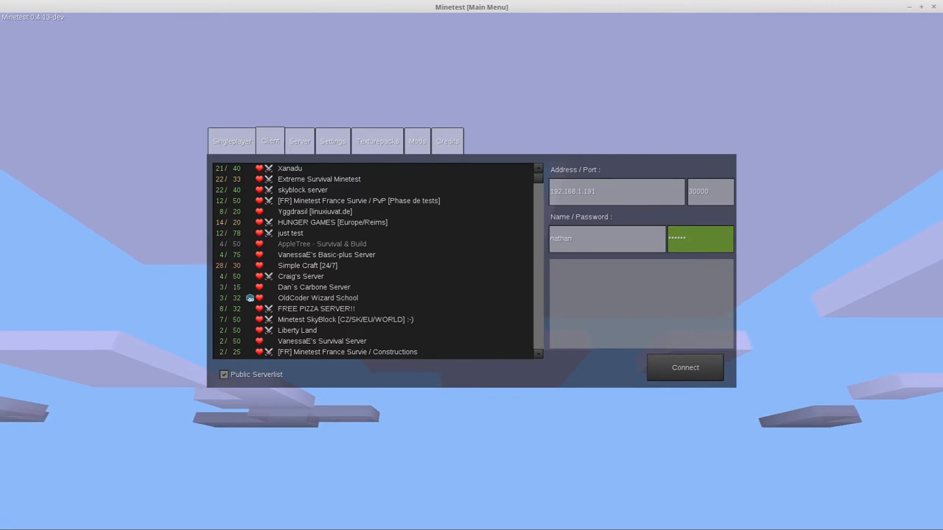
pyautogui.click(684, 367)
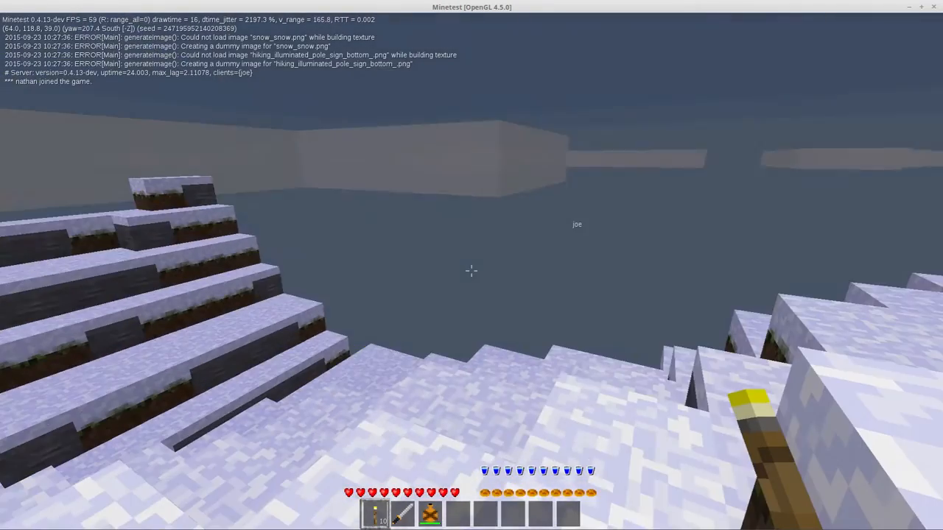
pyautogui.moveTo(472, 272)
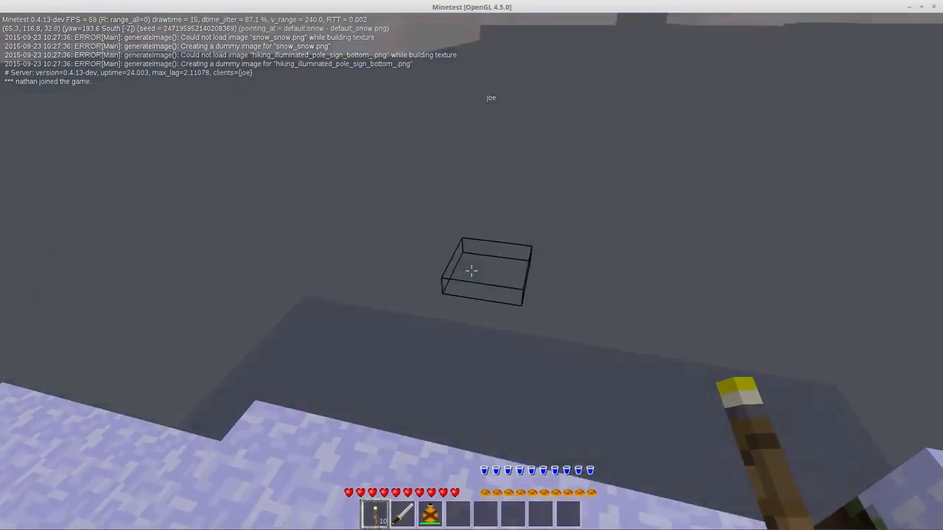
pyautogui.moveTo(471, 265)
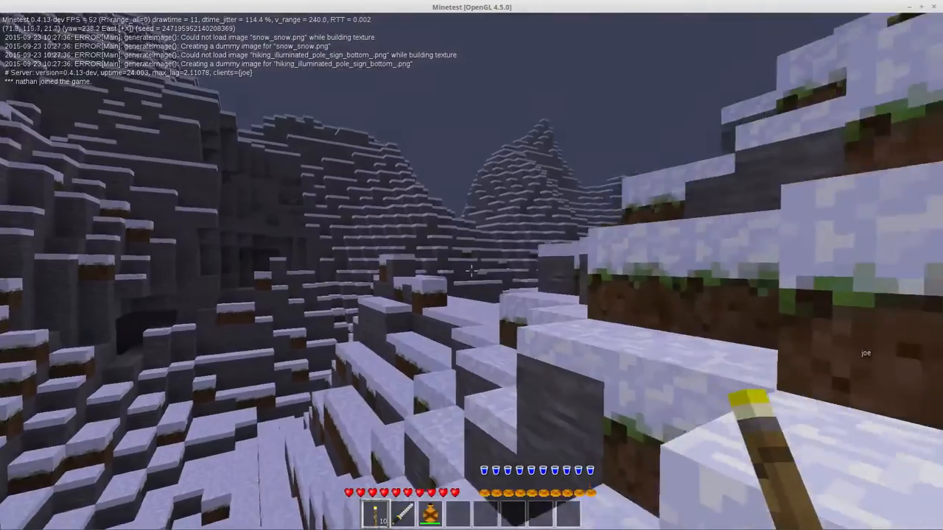
pyautogui.moveTo(471, 266)
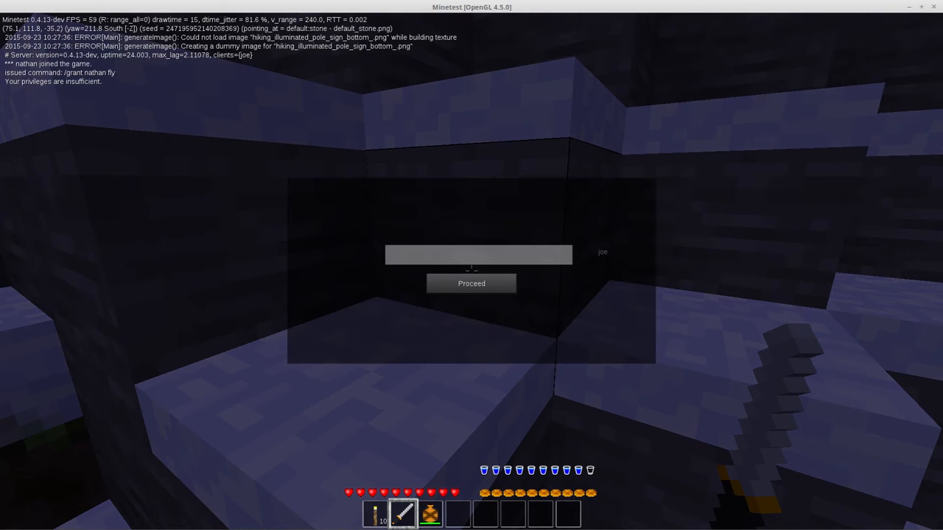
# Step: Ask joe in chat for fly privileges, then toggle fly mode with K to ascend
pyautogui.write('joe, give me fly privs')
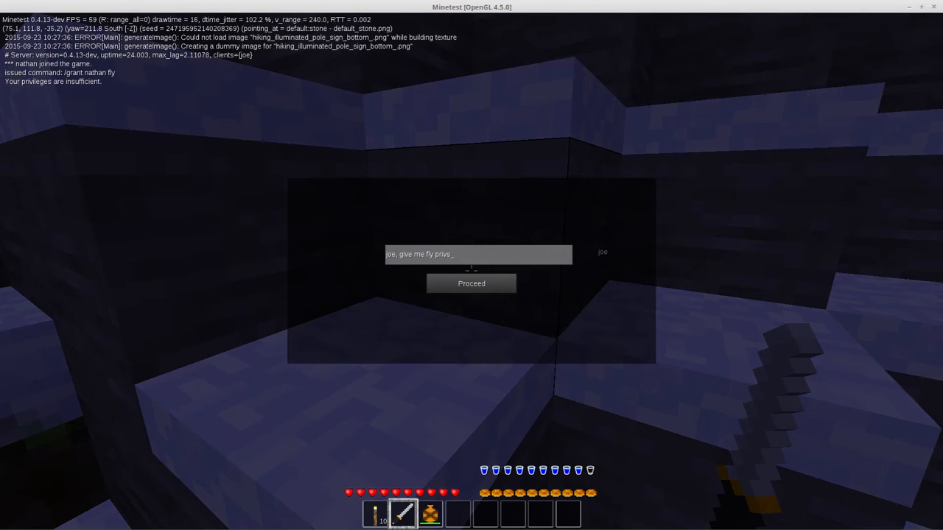
pyautogui.click(471, 284)
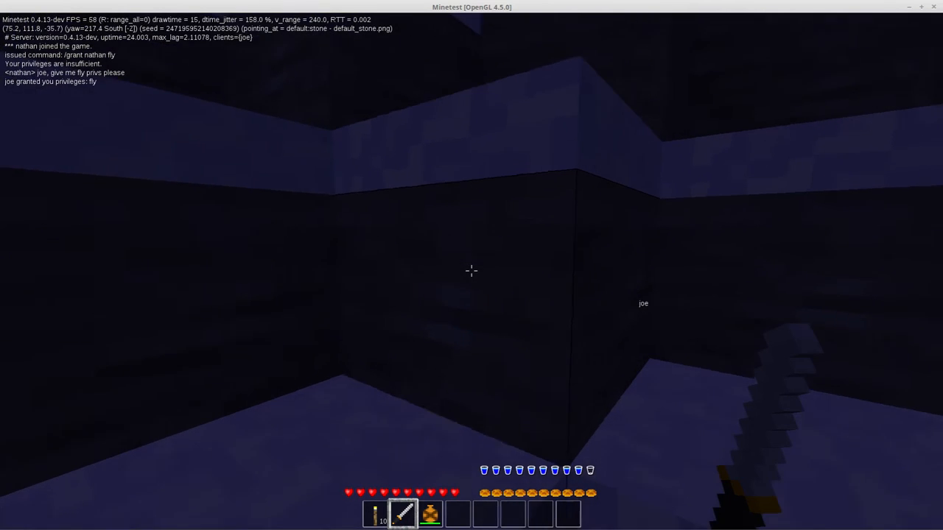
pyautogui.press('k')
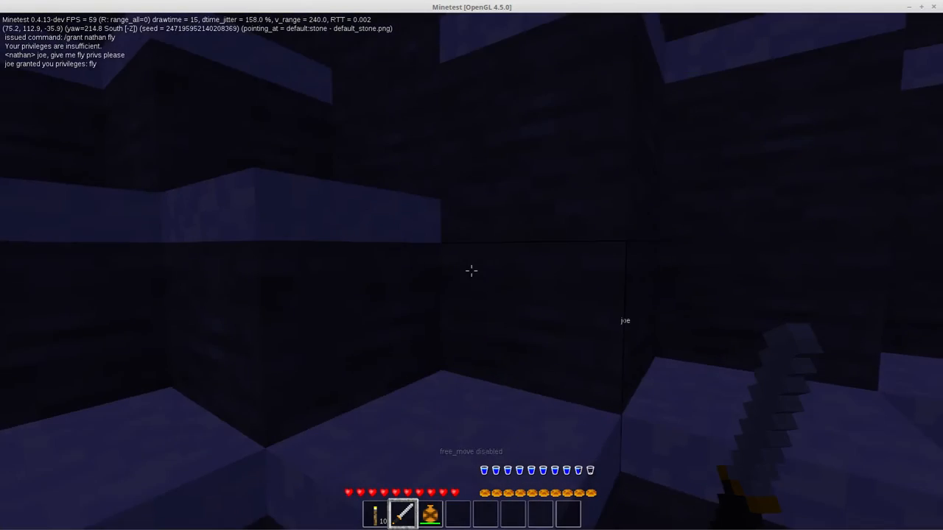
pyautogui.press('K')
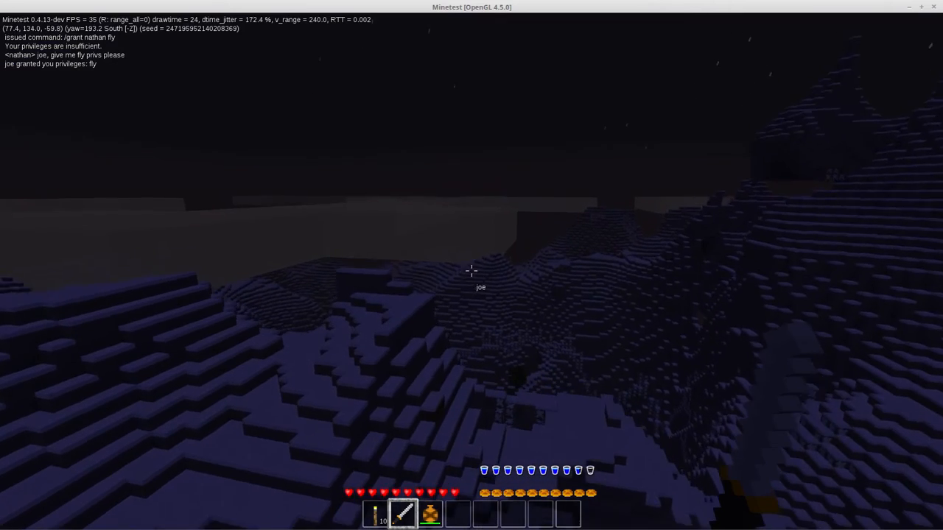
pyautogui.moveTo(471, 271)
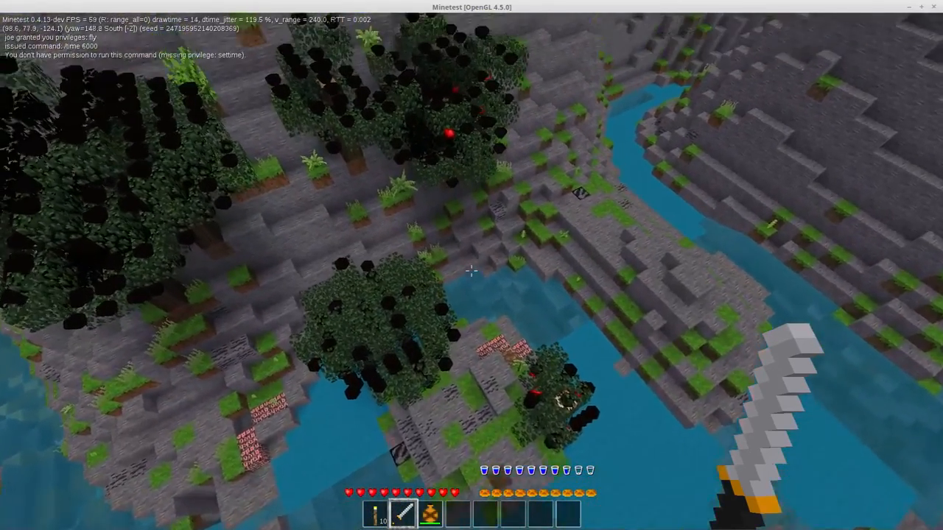
pyautogui.moveTo(472, 265)
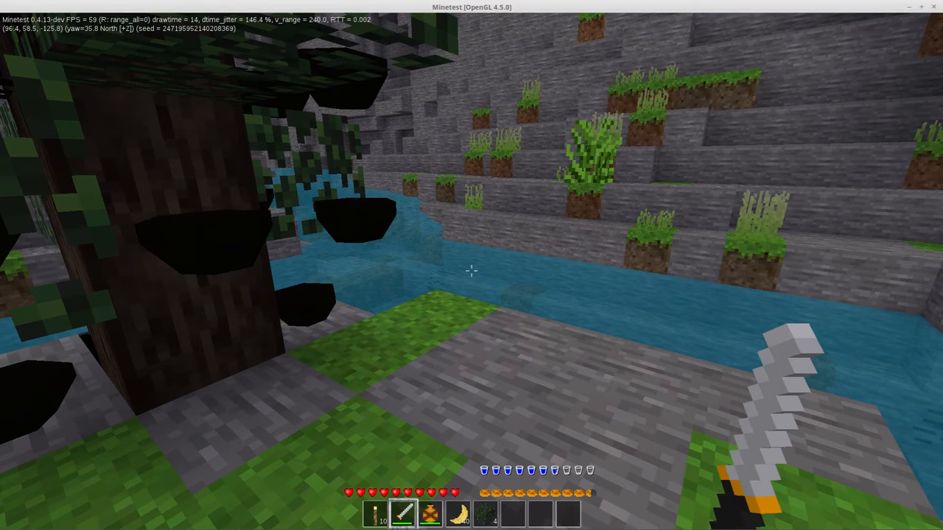
# Step: Pause Minetest after landing by the grassy river to bring up the pause menu
pyautogui.press('Escape')
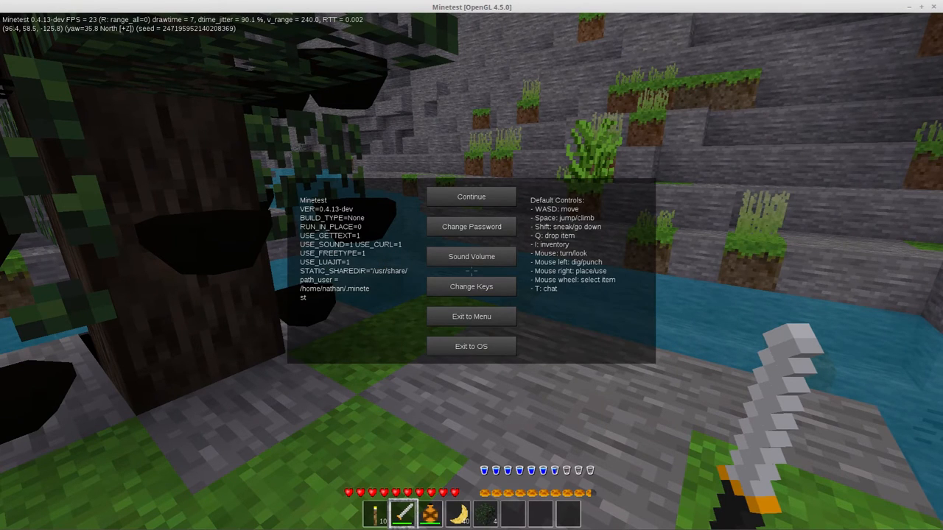
# Step: Exit the server to Minetest's client server list, then close Minetest
pyautogui.click(470, 316)
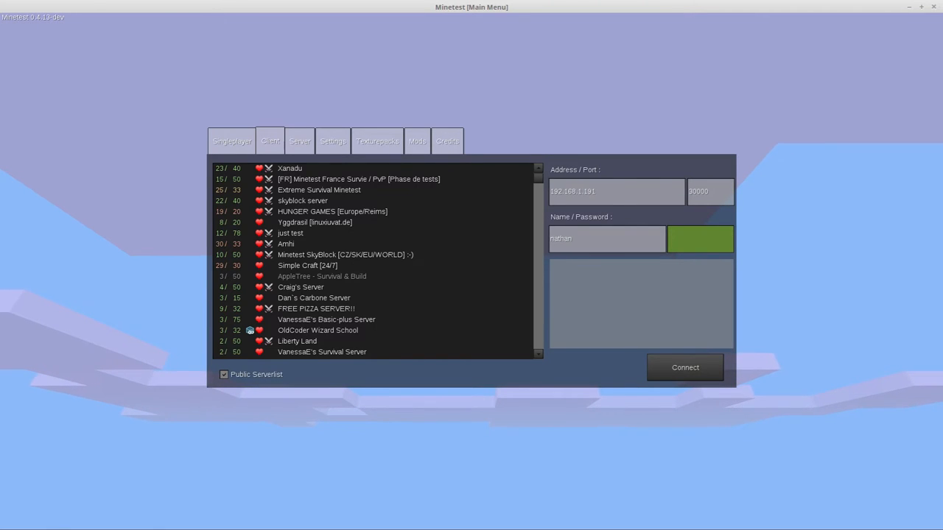
pyautogui.click(700, 238)
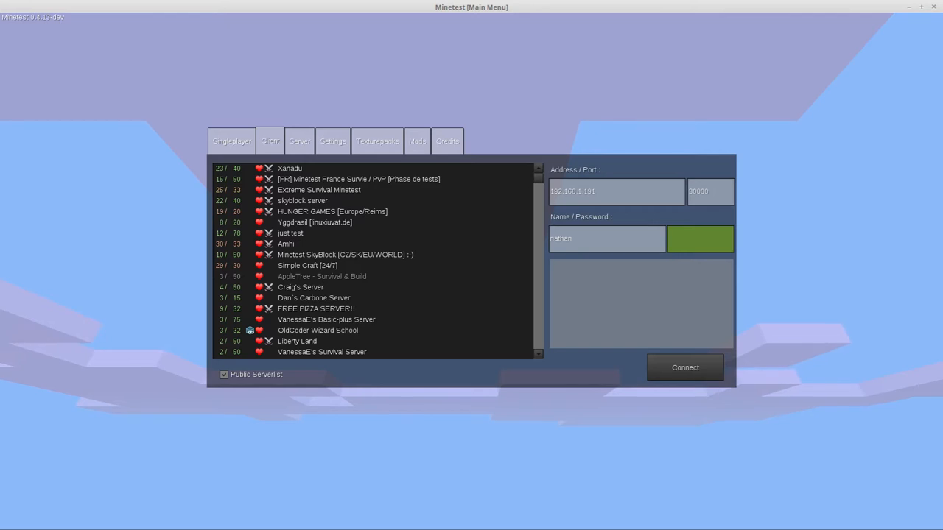
pyautogui.click(912, 6)
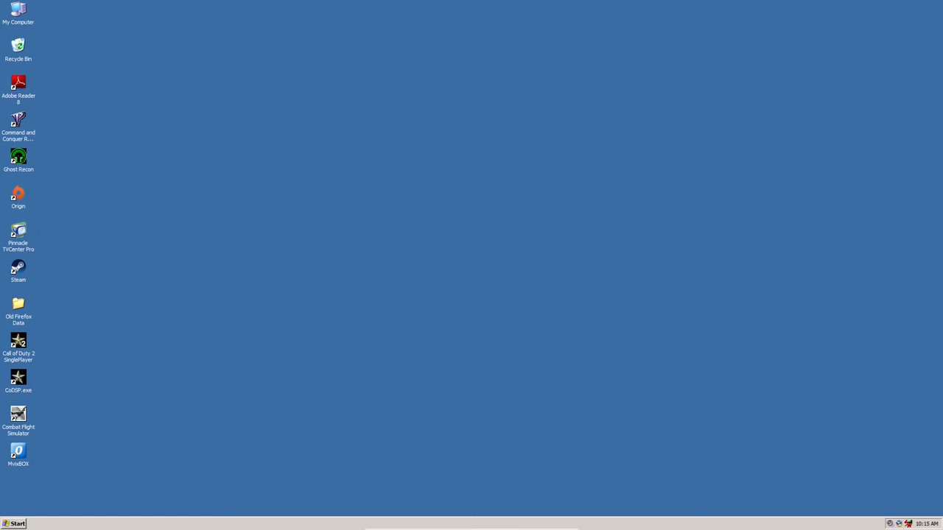
# Step: Open Network Connections via Start > All Programs > Accessories > Communications
pyautogui.click(15, 524)
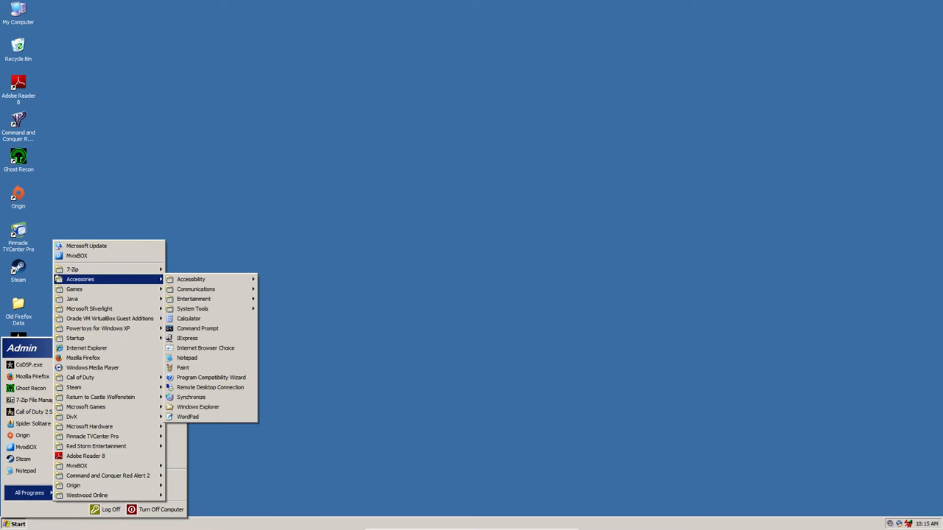
pyautogui.moveTo(195, 289)
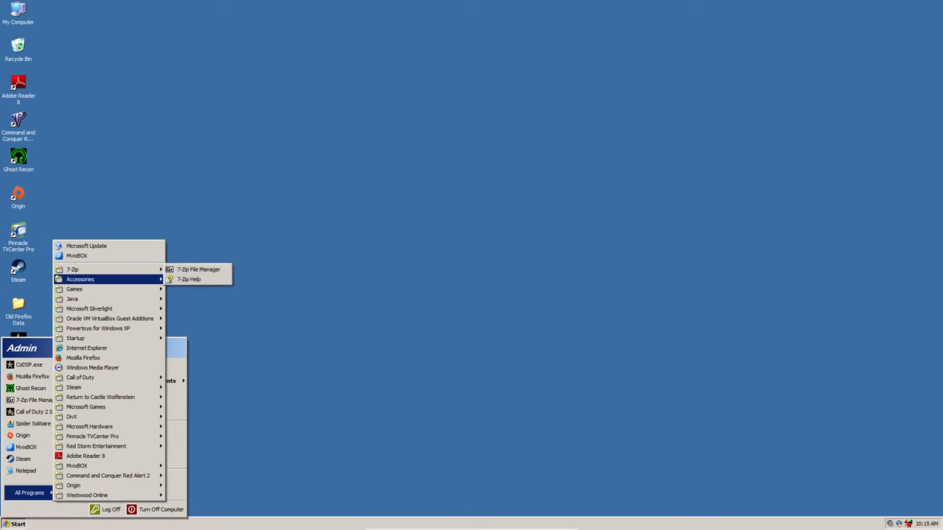
pyautogui.moveTo(195, 289)
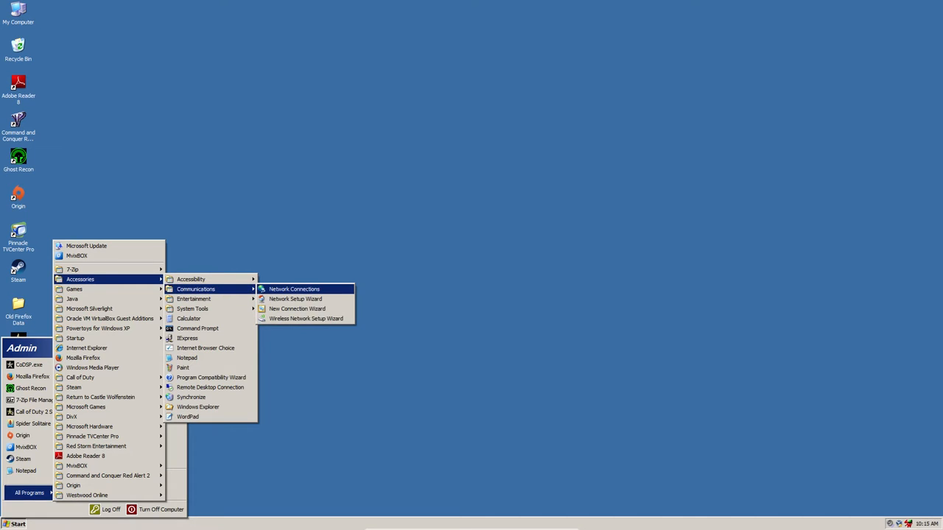
pyautogui.click(294, 289)
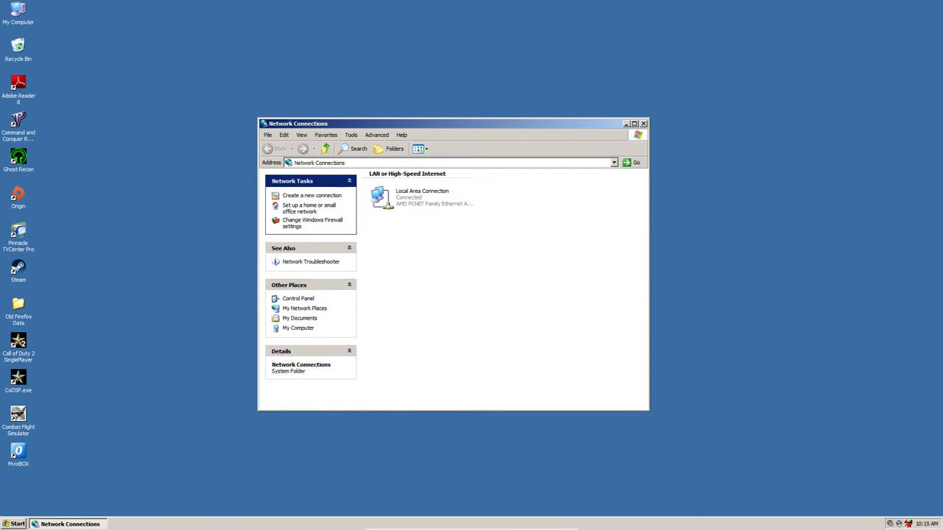
# Step: Check Local Area Connection's DHCP IP address and gateway on the Support tab, then close it
pyautogui.click(423, 197)
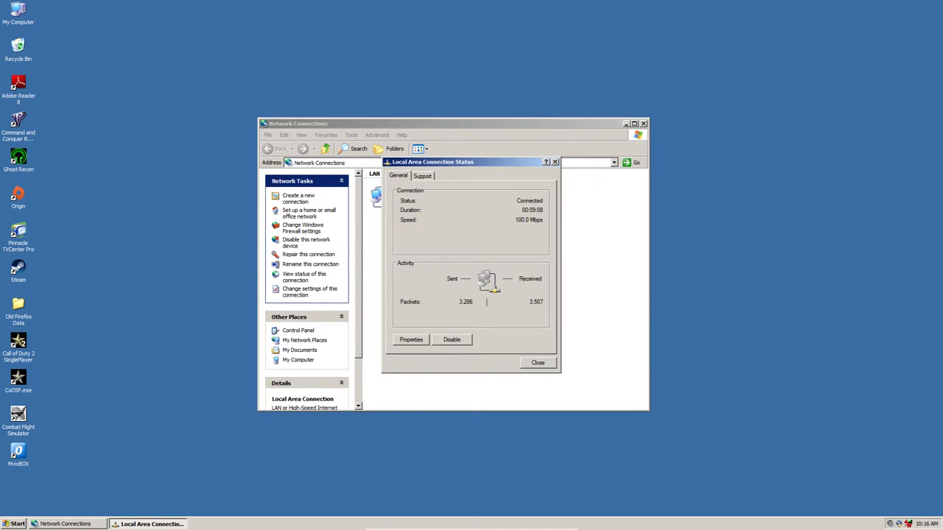
pyautogui.click(422, 176)
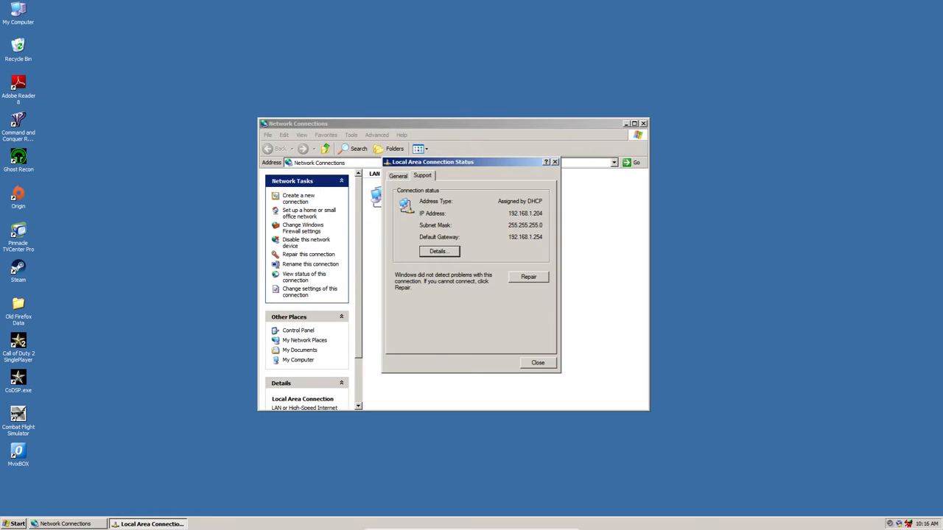
pyautogui.click(538, 363)
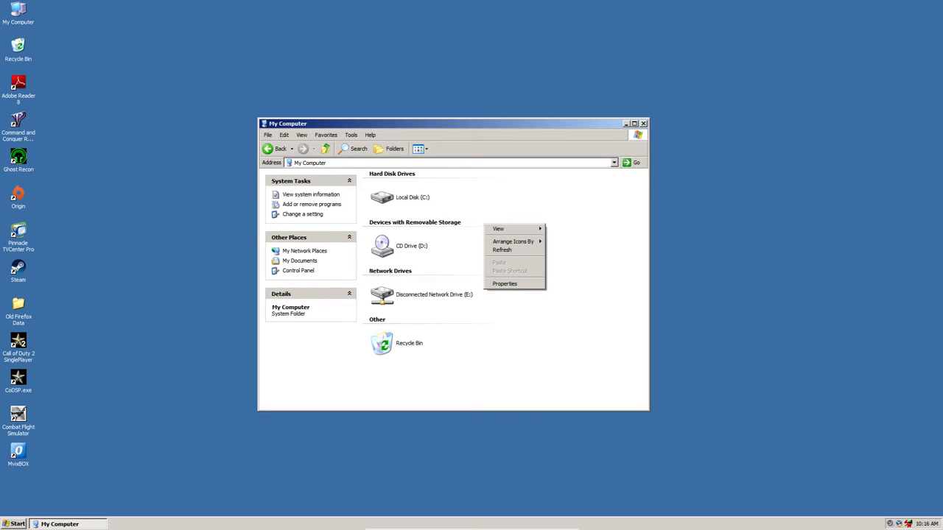
# Step: View System Properties showing XP Professional SP3, i5-4570 and 2 GB RAM, then close
pyautogui.click(505, 284)
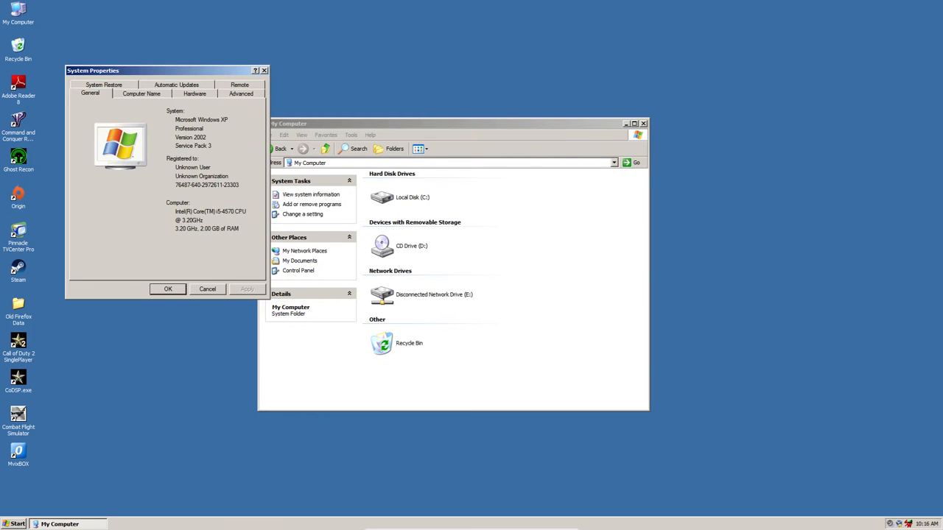
pyautogui.moveTo(92, 70); pyautogui.dragTo(335, 97)
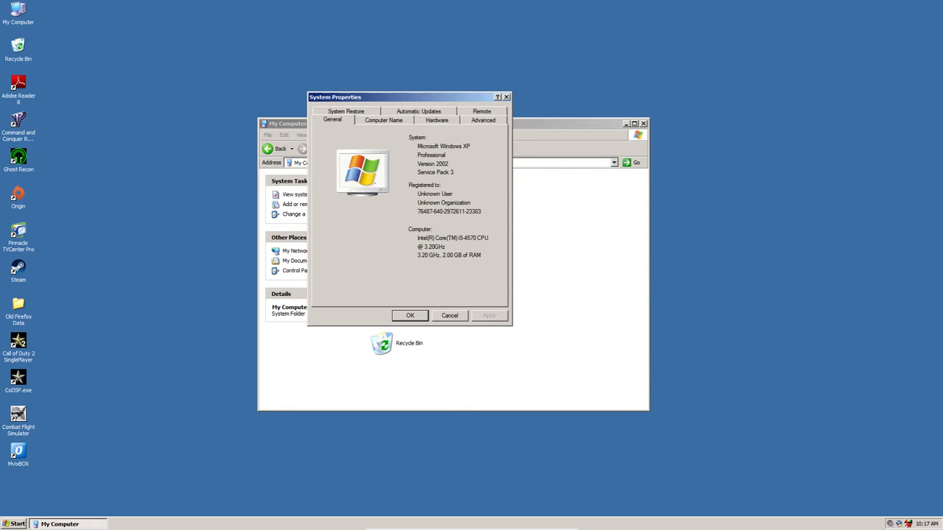
pyautogui.click(410, 316)
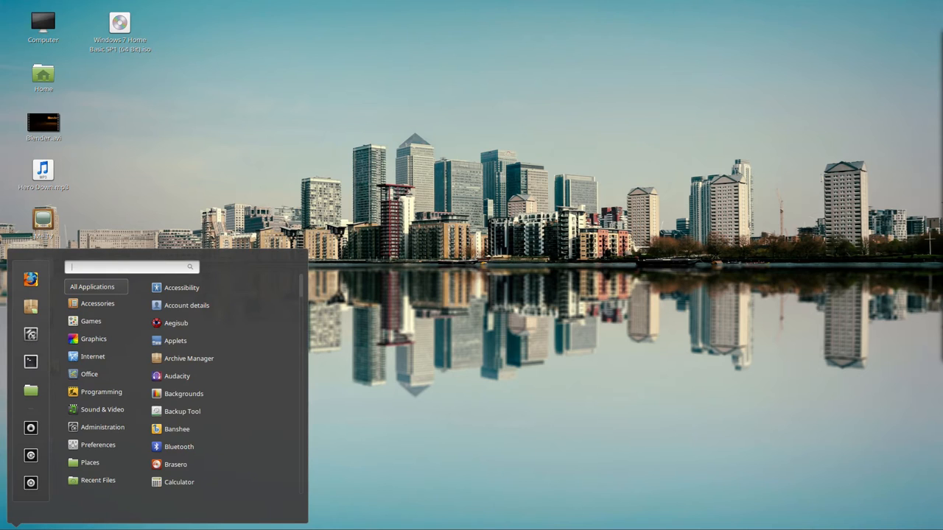
# Step: Search the menu for System Info, review Mint 17.2 with 7.7 GiB, and close it
pyautogui.write('syste')
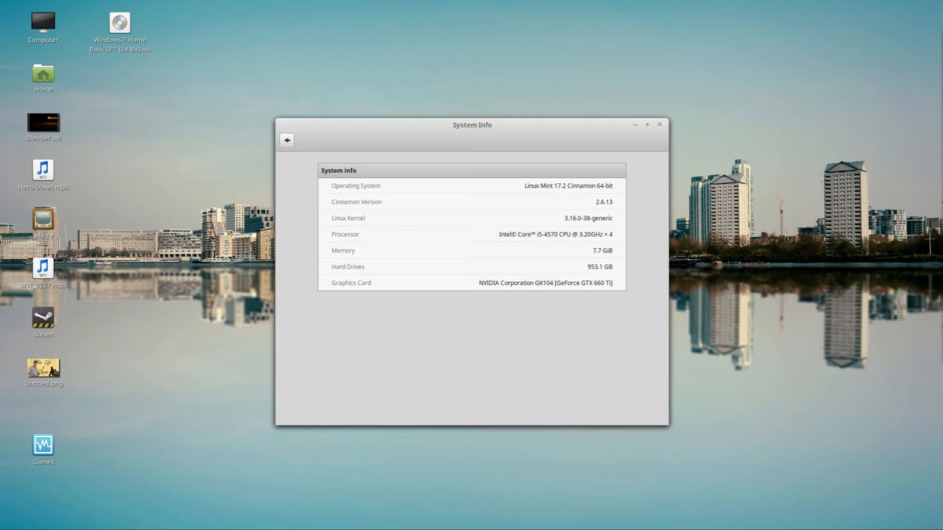
pyautogui.click(659, 125)
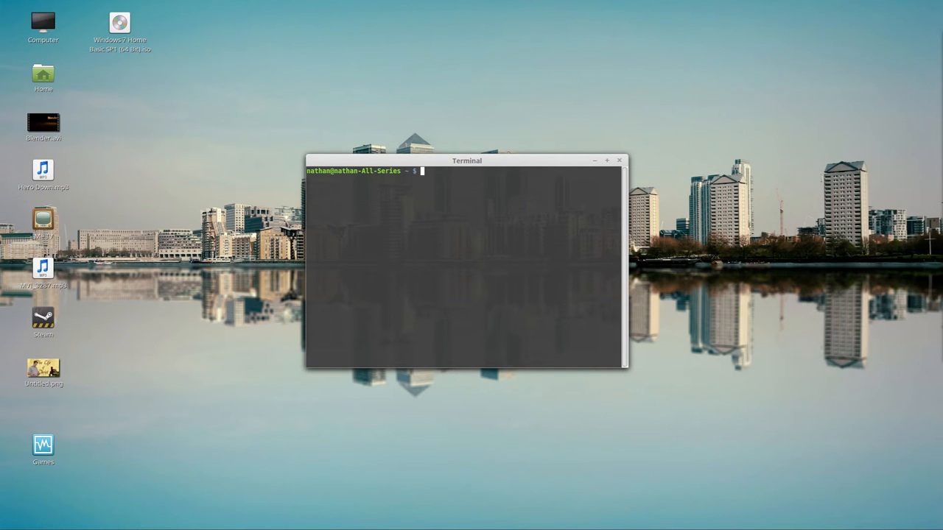
# Step: Run ifconfig to read wlan0's address 192.168.1.181, then close the Terminal
pyautogui.write('ifco')
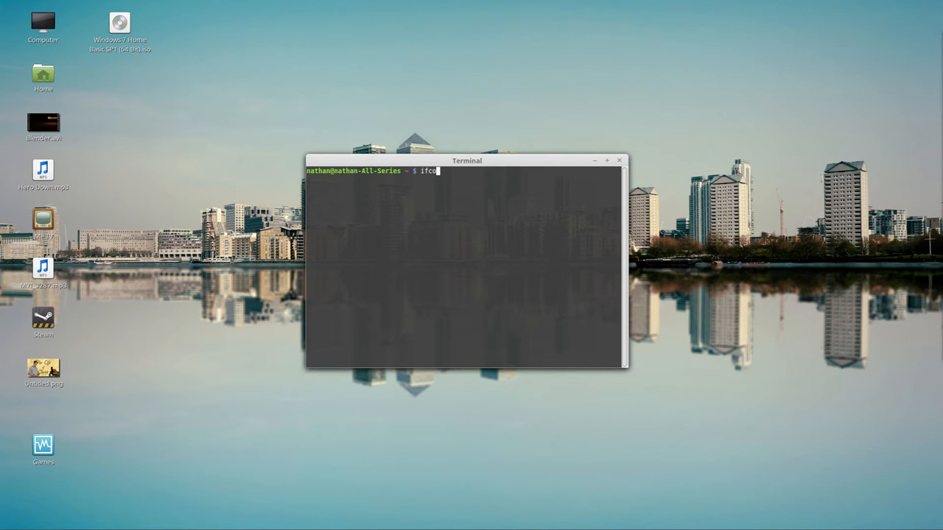
pyautogui.write('nfig')
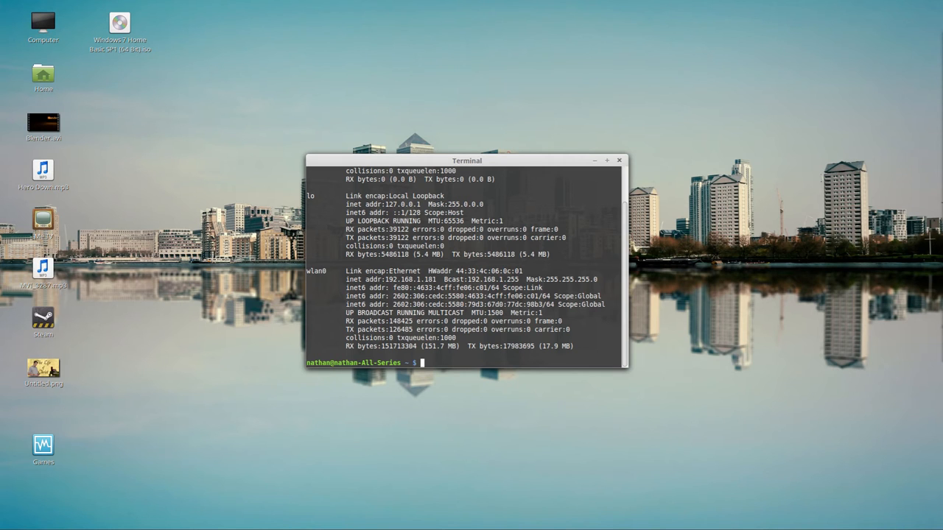
pyautogui.click(619, 161)
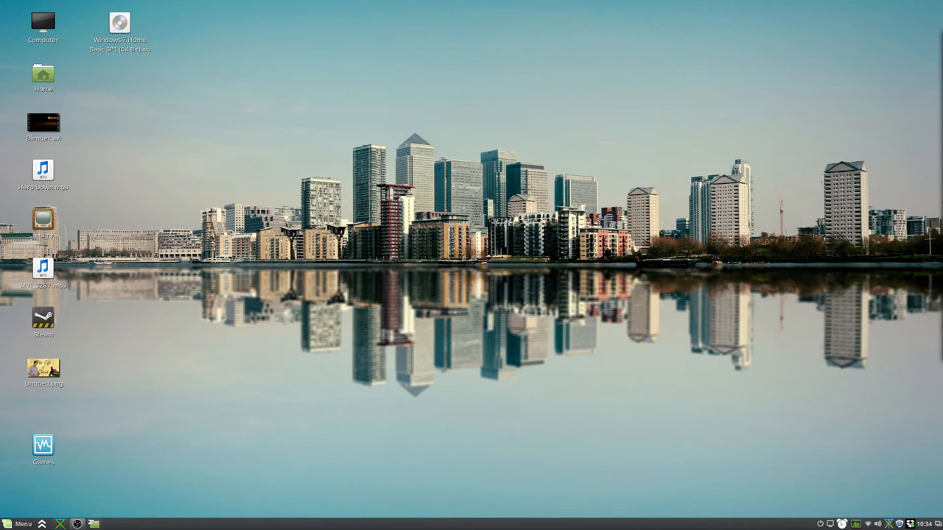
pyautogui.click(868, 523)
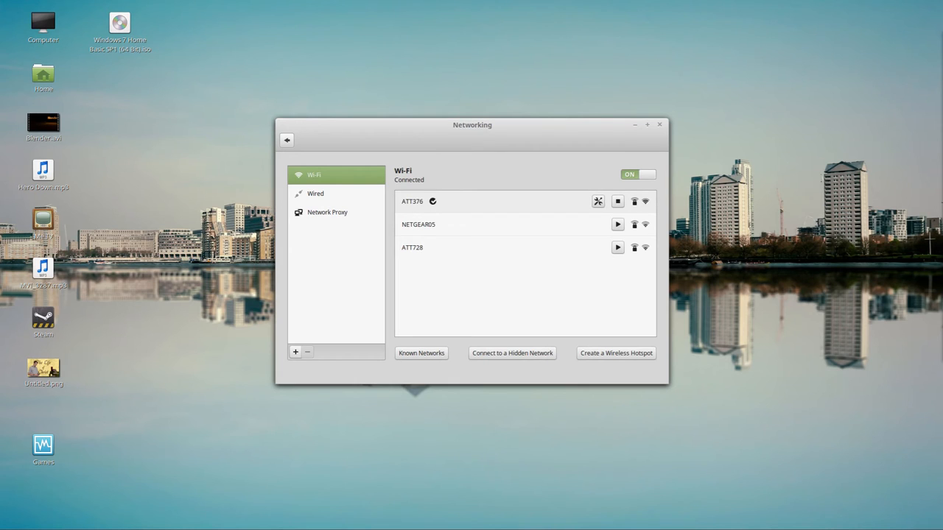
pyautogui.click(598, 201)
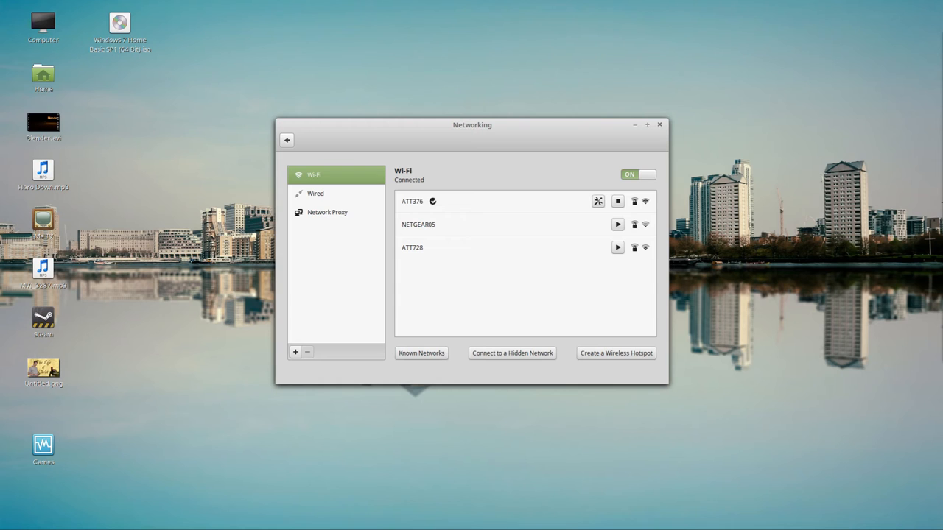
pyautogui.click(659, 123)
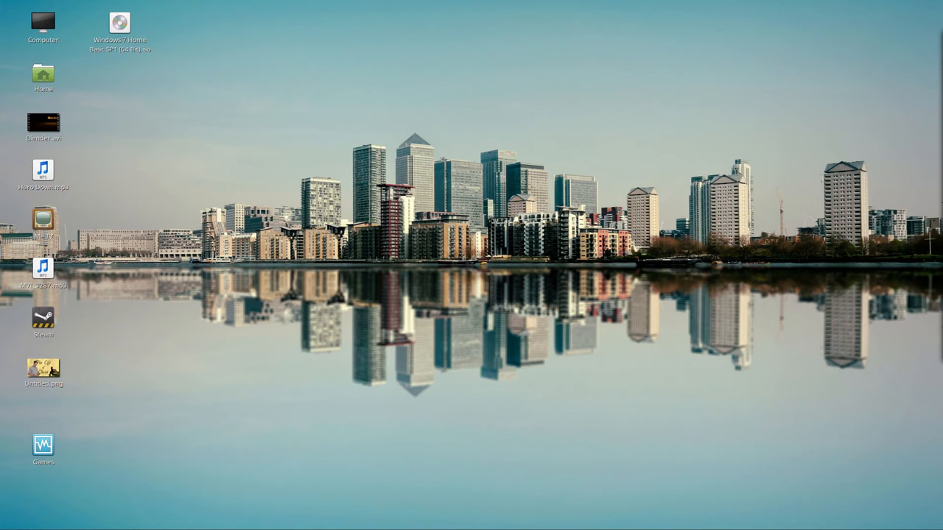
# Step: Launch GIMP from the applications menu and maximize its window
pyautogui.click(31, 278)
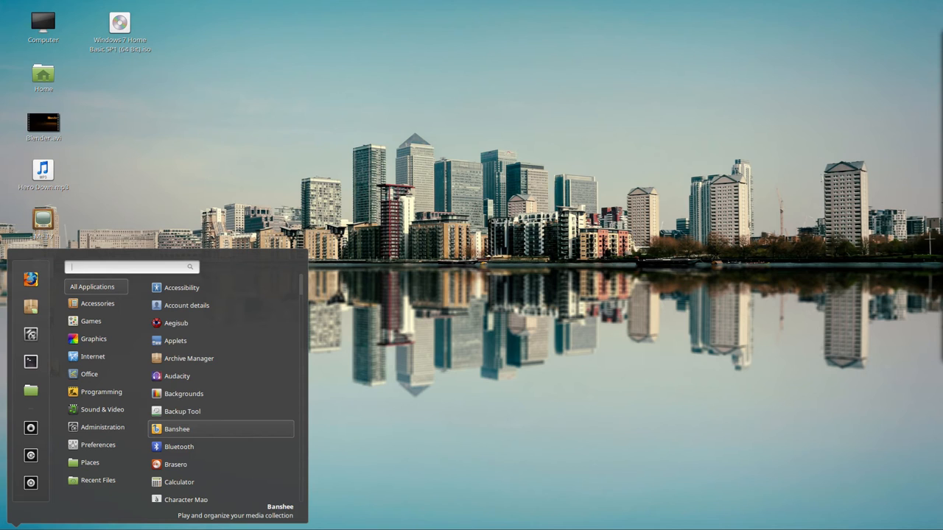
pyautogui.write('gi')
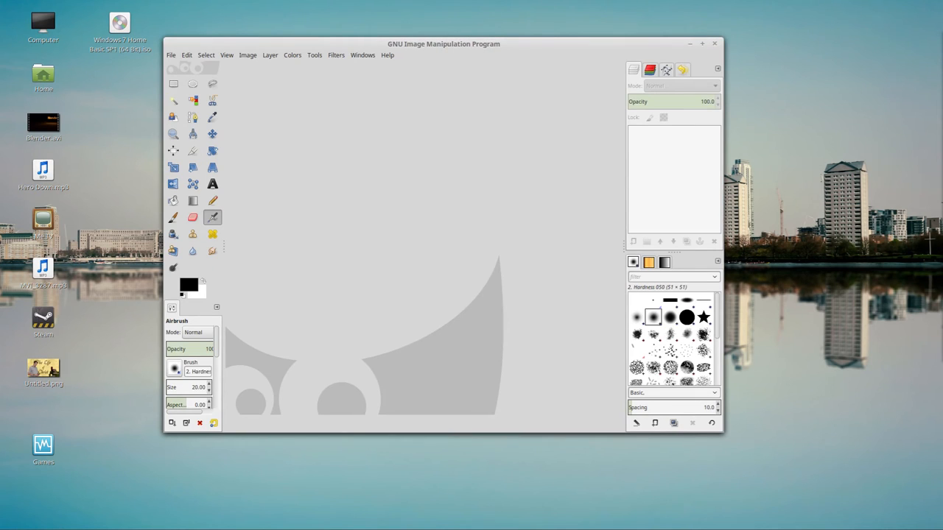
pyautogui.click(701, 43)
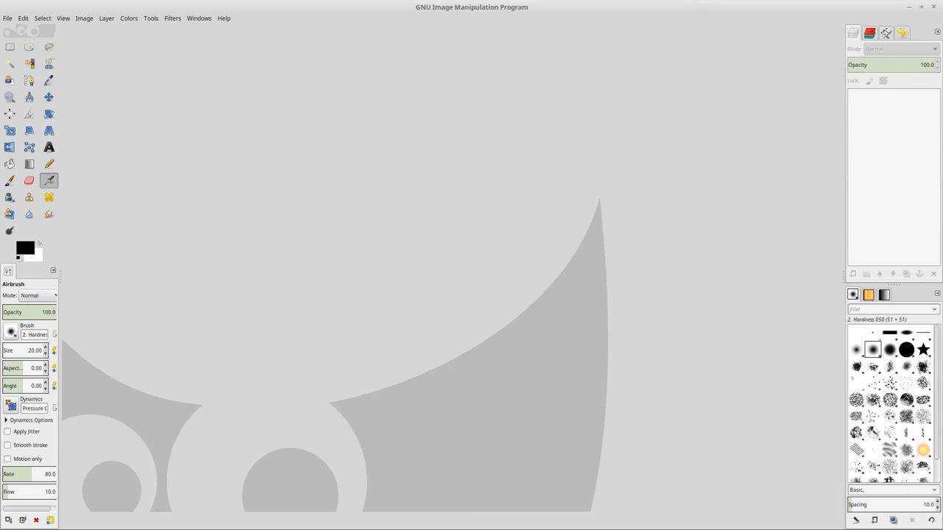
# Step: Create a new 1800×1920 image and select the Pencil tool with size 10
pyautogui.click(8, 18)
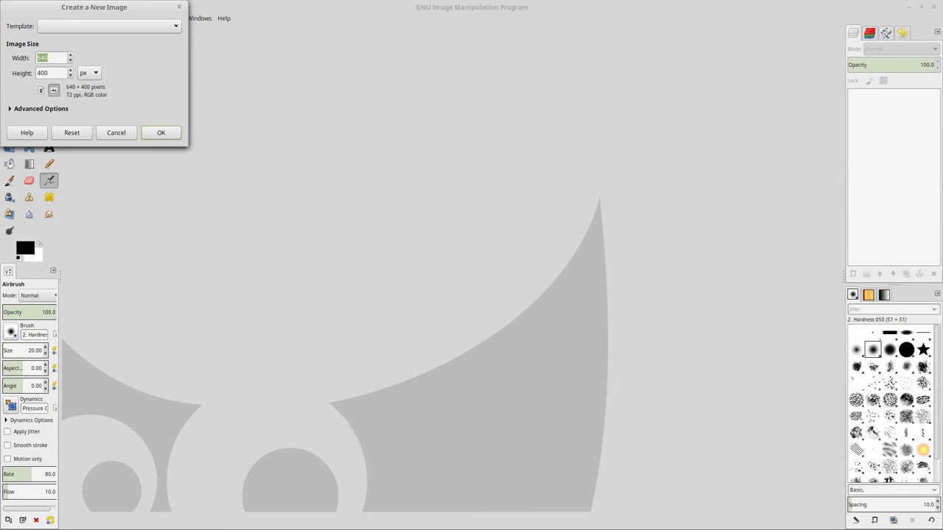
pyautogui.write('1800')
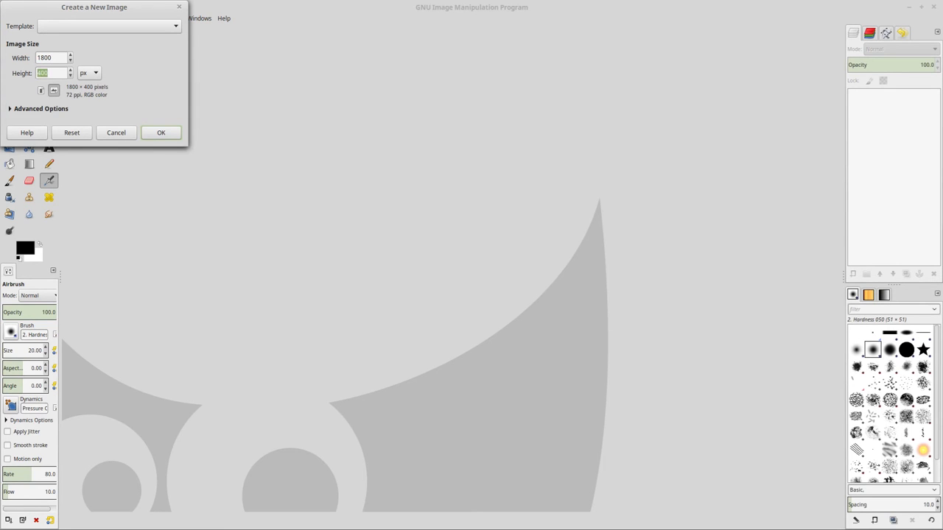
pyautogui.click(161, 133)
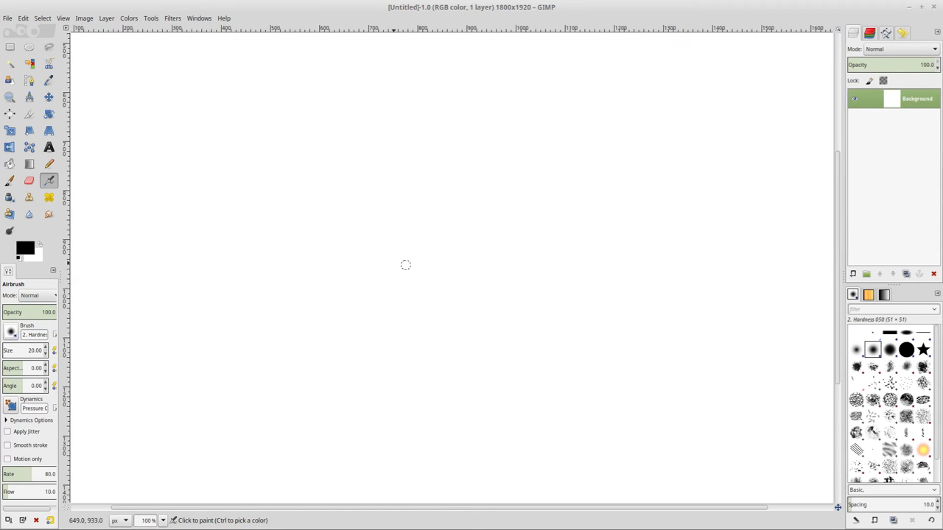
pyautogui.click(49, 164)
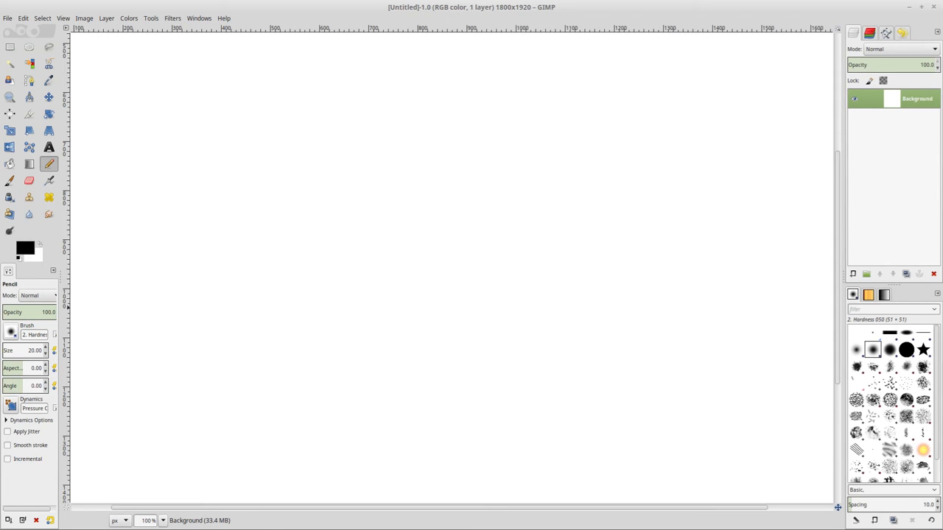
pyautogui.click(70, 308)
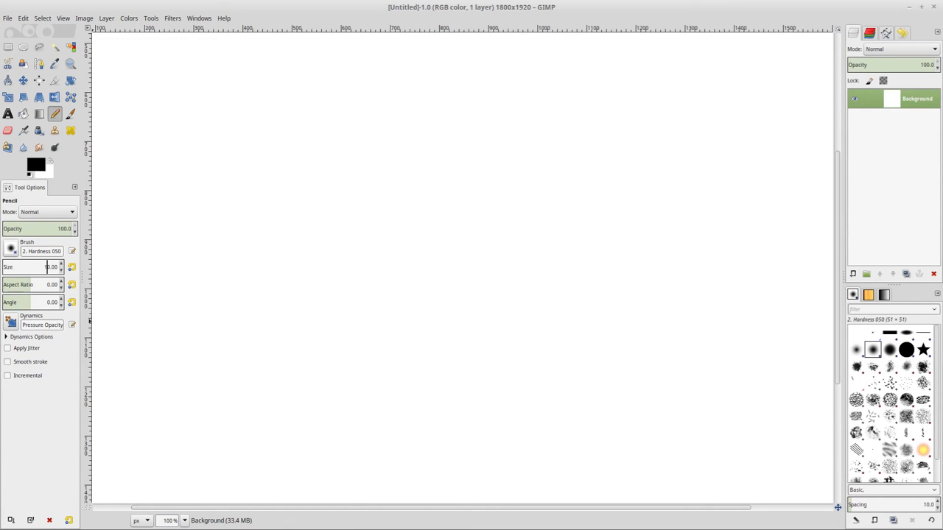
# Step: Sketch the three-antenna router, the right-side devices and the laptop's screen and base
pyautogui.moveTo(339, 129); pyautogui.dragTo(436, 140)
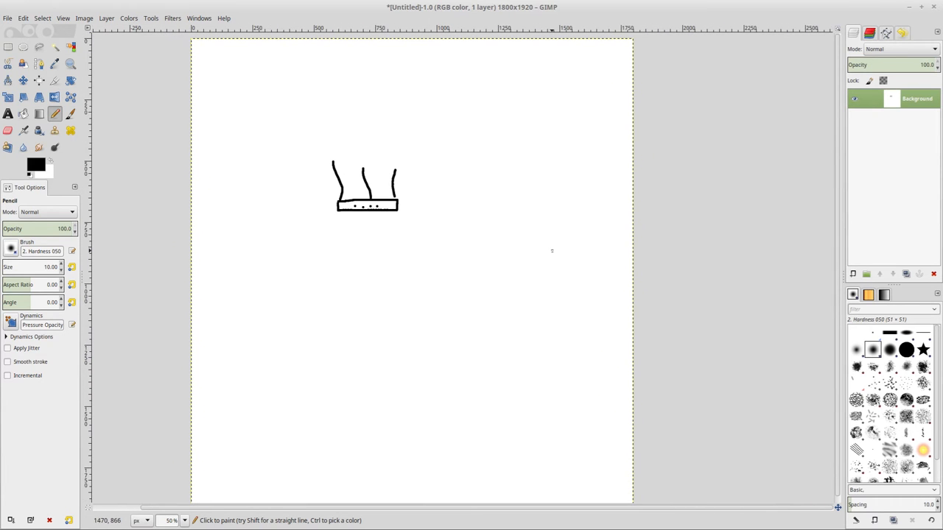
pyautogui.moveTo(527, 232); pyautogui.dragTo(571, 273)
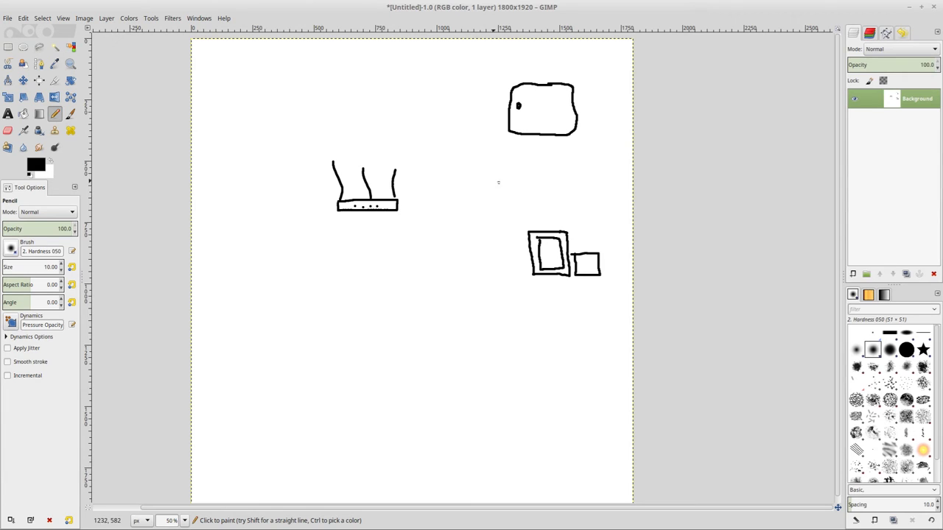
pyautogui.moveTo(250, 289); pyautogui.dragTo(291, 288)
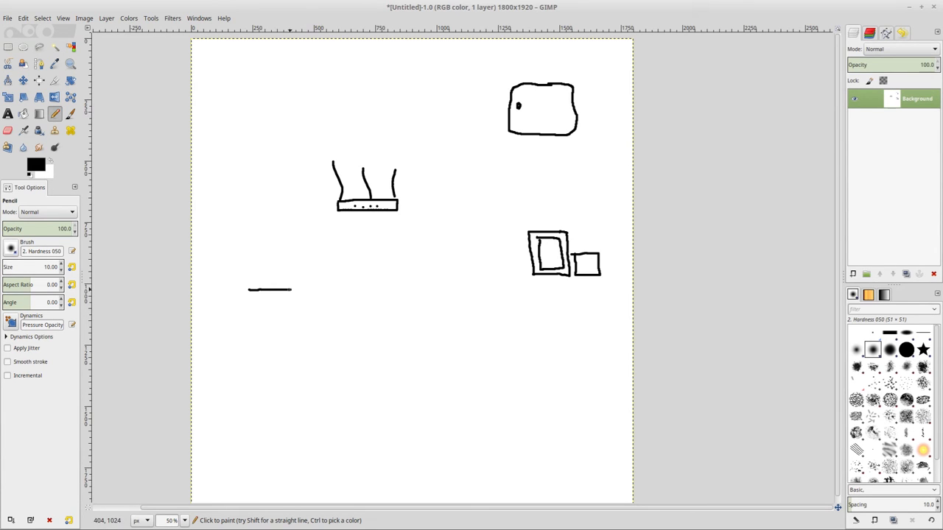
pyautogui.moveTo(249, 289); pyautogui.dragTo(303, 331)
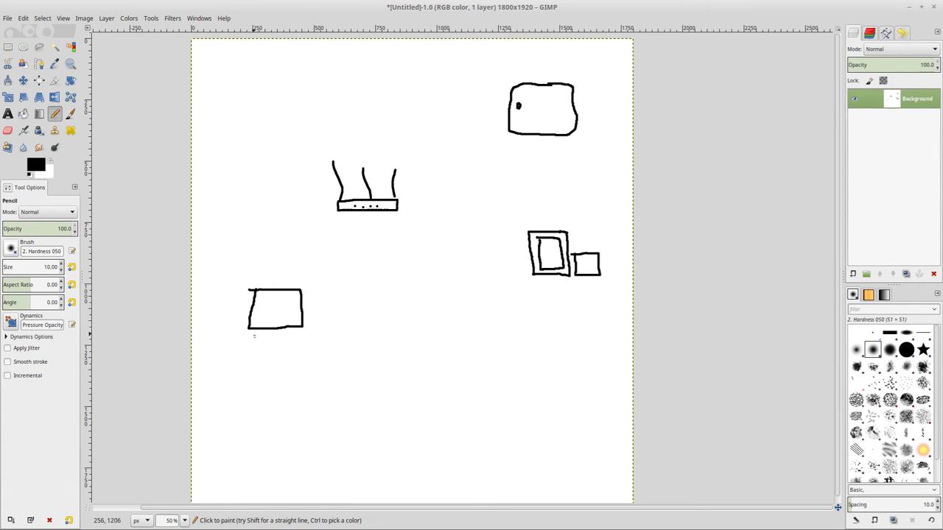
pyautogui.moveTo(254, 335); pyautogui.dragTo(301, 335)
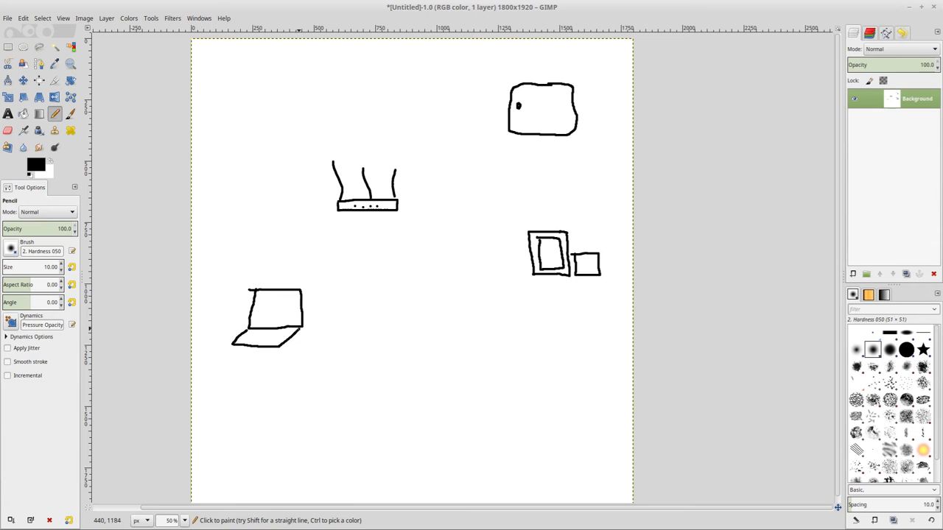
pyautogui.moveTo(477, 381); pyautogui.dragTo(506, 380)
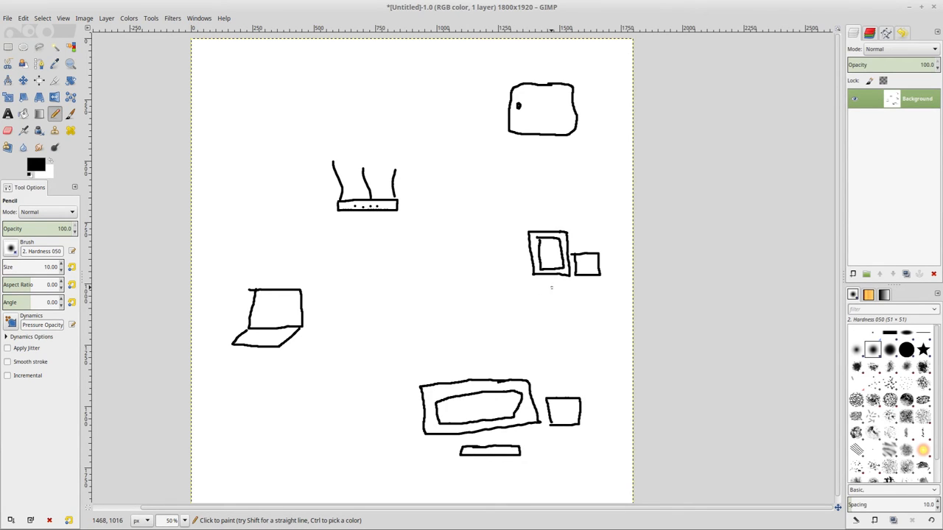
# Step: Add keyboards and mice for the middle and top computers and a laptop mouse
pyautogui.moveTo(525, 300); pyautogui.dragTo(568, 291)
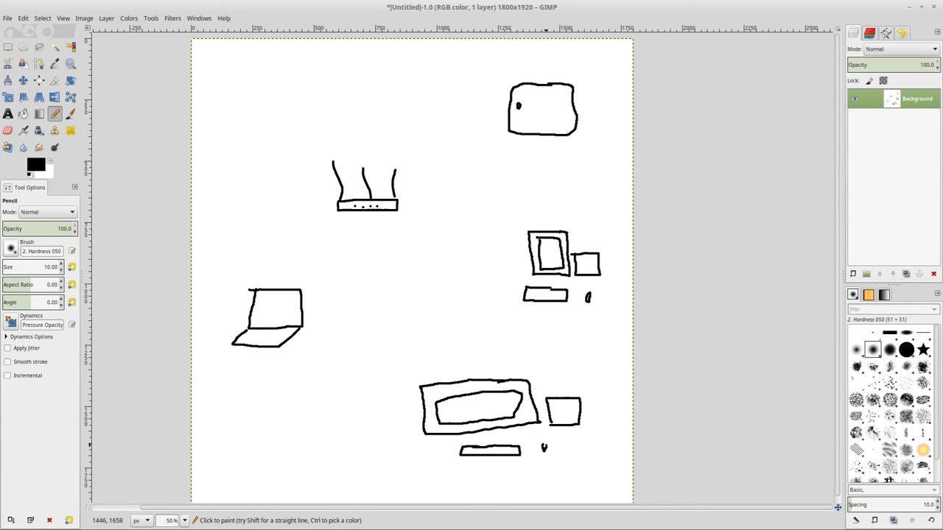
pyautogui.click(307, 345)
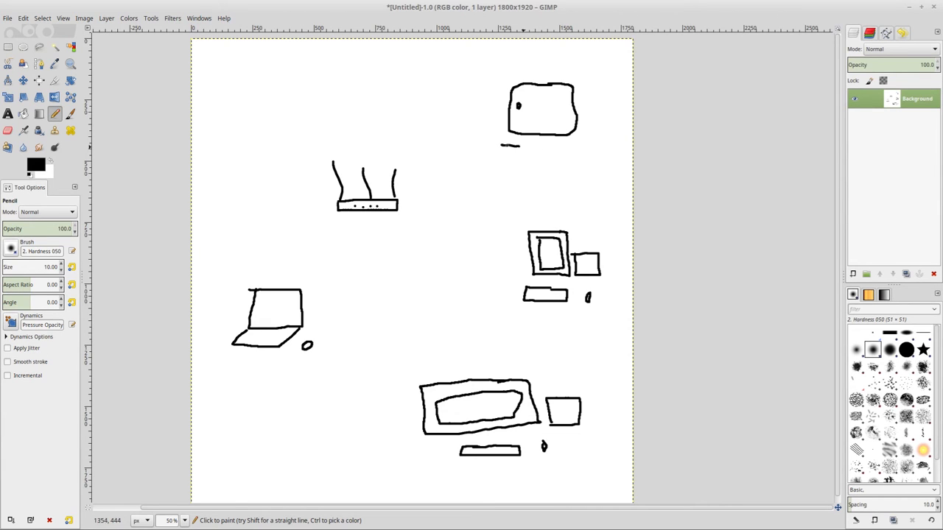
pyautogui.moveTo(483, 147); pyautogui.dragTo(589, 162)
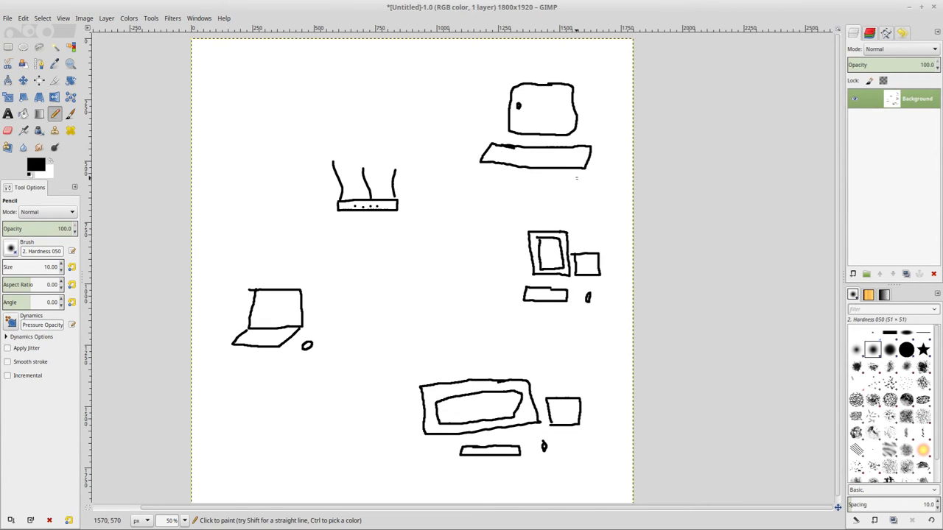
pyautogui.click(601, 167)
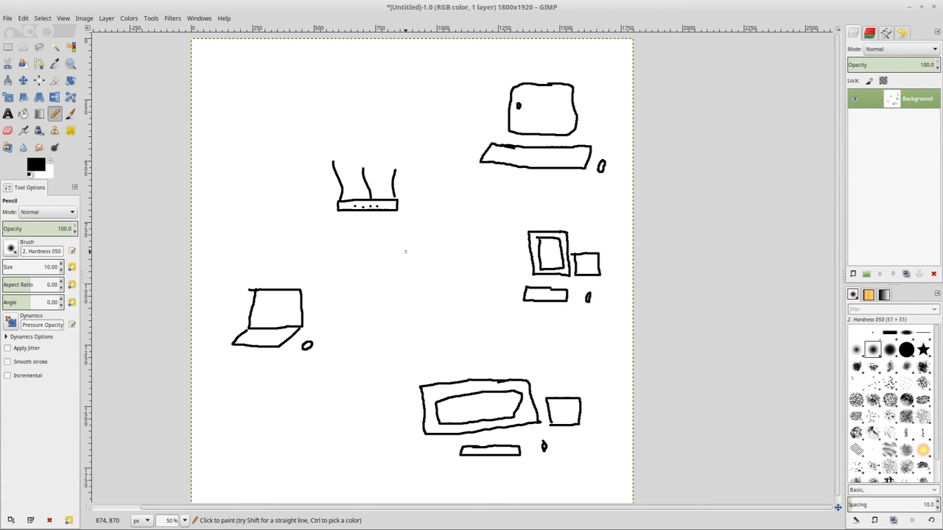
pyautogui.moveTo(363, 219)
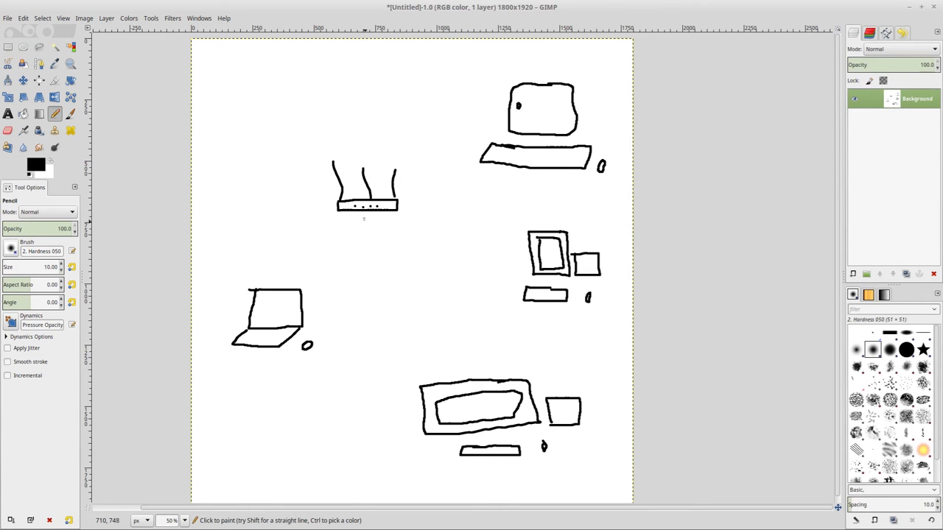
# Step: Draw Wi-Fi arcs to the top computer and laptop, and cables to the middle and bottom computers
pyautogui.moveTo(421, 164); pyautogui.dragTo(418, 190)
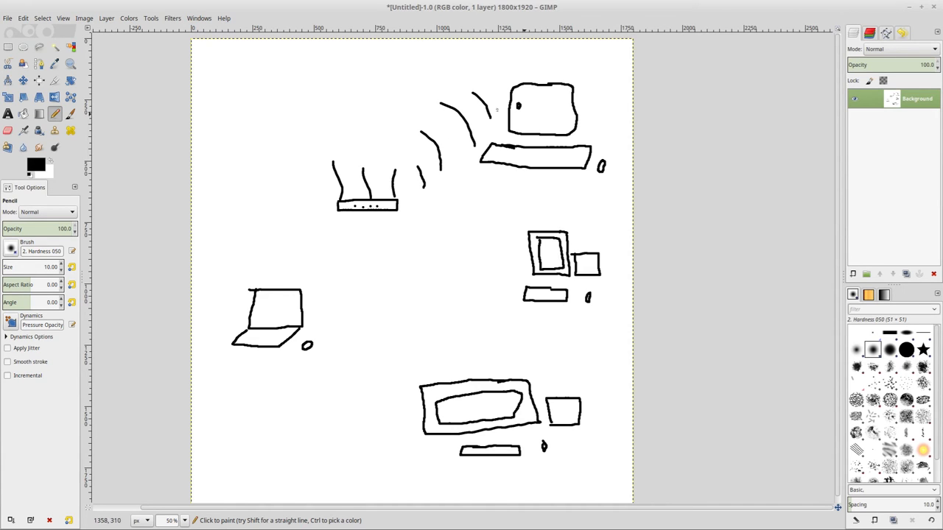
pyautogui.moveTo(317, 210); pyautogui.dragTo(336, 262)
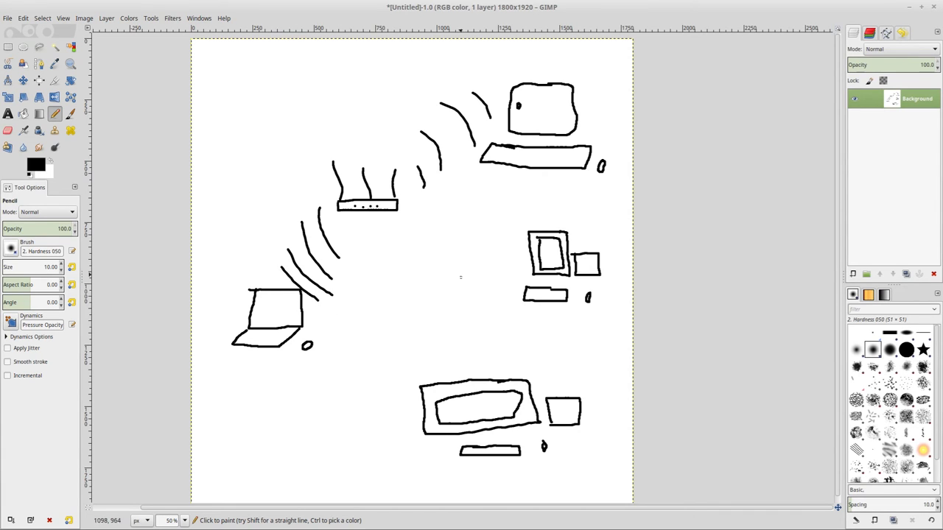
pyautogui.moveTo(398, 213); pyautogui.dragTo(553, 214)
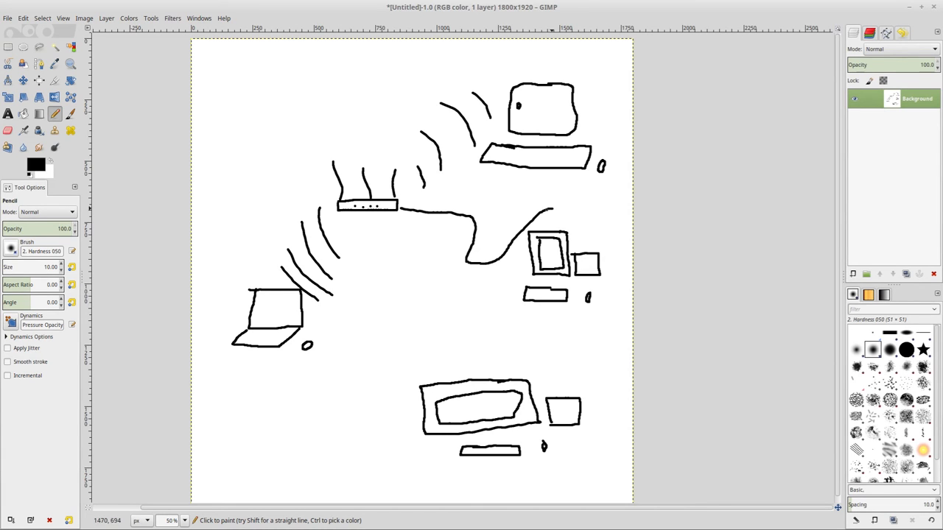
pyautogui.moveTo(398, 213); pyautogui.dragTo(553, 357)
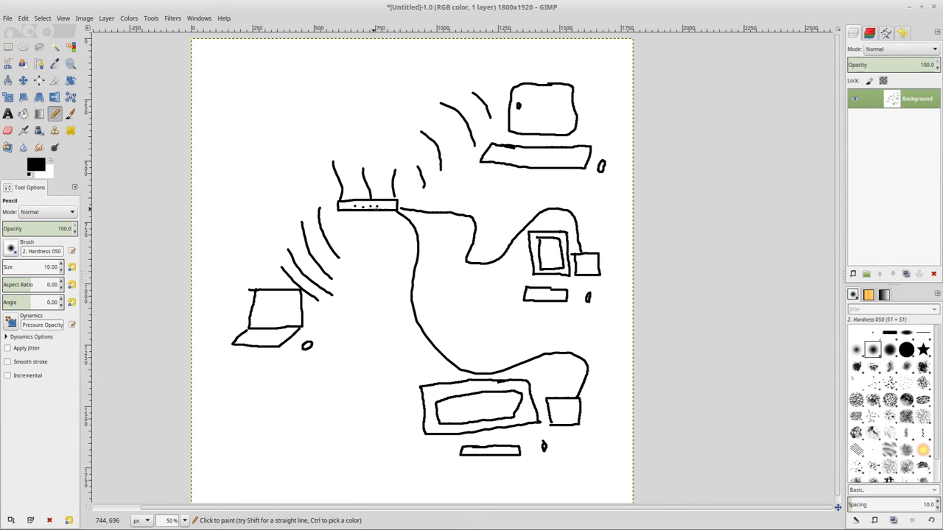
pyautogui.moveTo(375, 210)
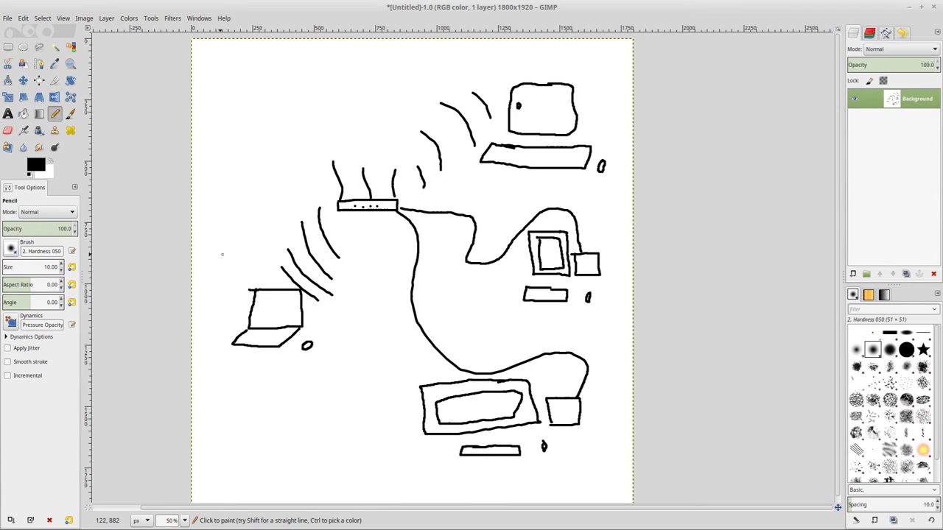
# Step: Pencil the upper and lower left walls, a knobbed door box, and a top-left neighbour box
pyautogui.moveTo(193, 283); pyautogui.dragTo(365, 40)
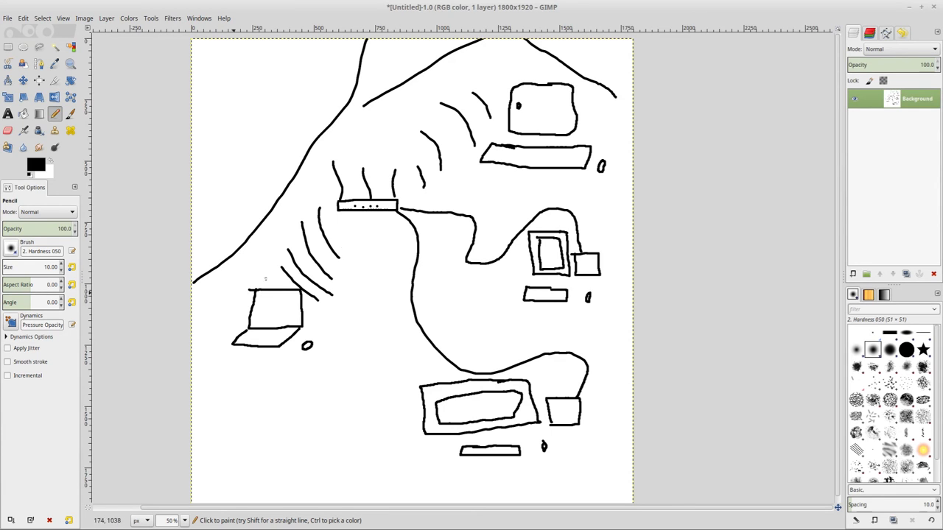
pyautogui.moveTo(232, 398); pyautogui.dragTo(225, 494)
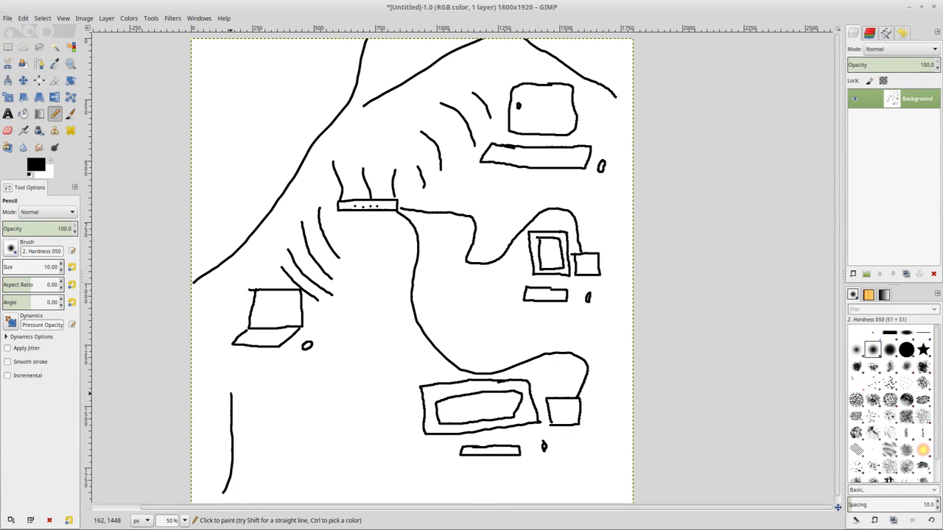
pyautogui.moveTo(231, 394); pyautogui.dragTo(341, 504)
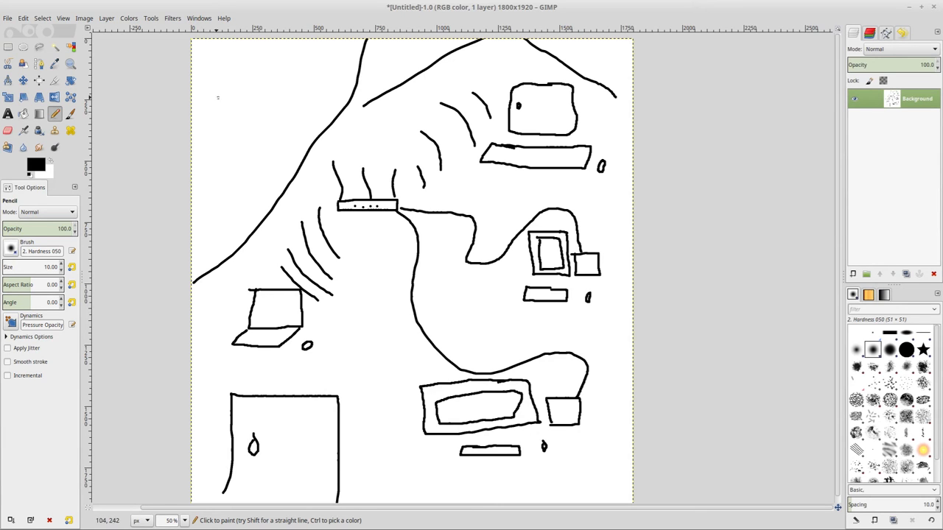
pyautogui.moveTo(193, 116); pyautogui.dragTo(298, 106)
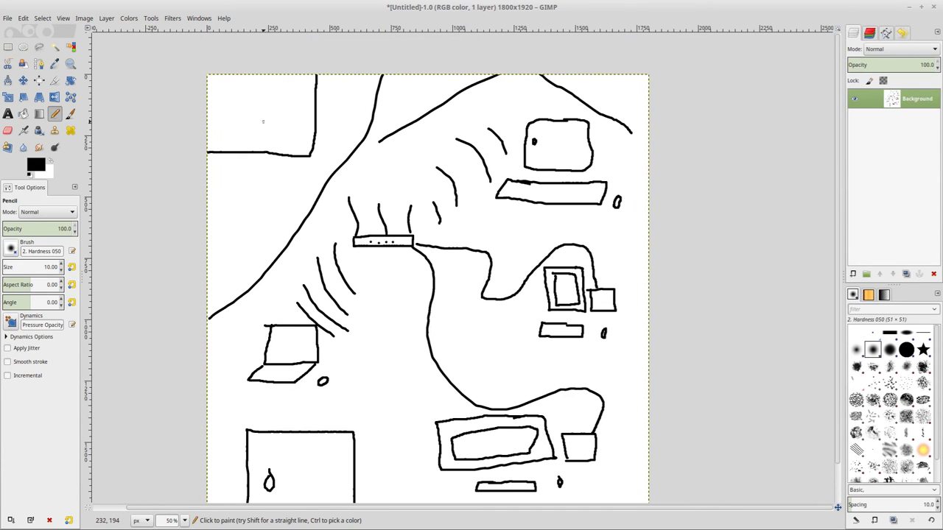
# Step: Pencil a router and laptop in the neighbour's box, with signal arcs toward the main house
pyautogui.moveTo(217, 92); pyautogui.dragTo(272, 88)
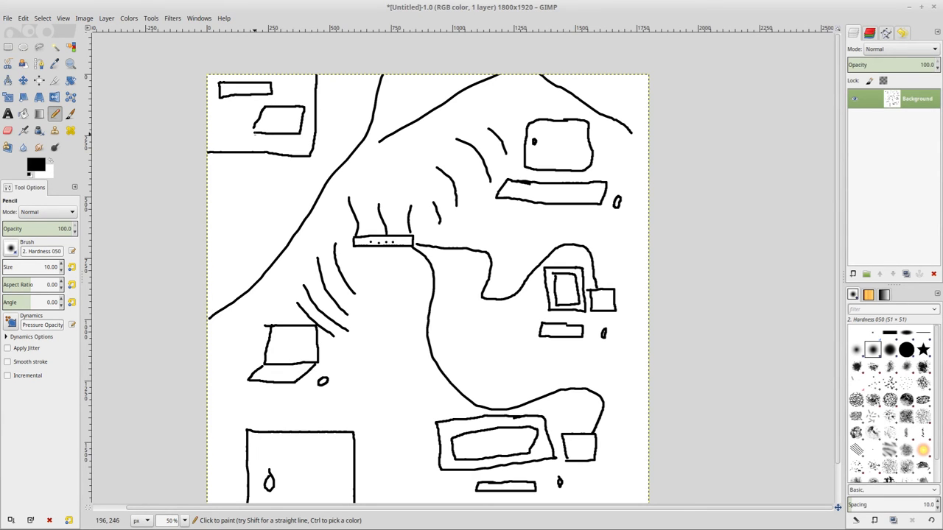
pyautogui.moveTo(237, 145); pyautogui.dragTo(295, 136)
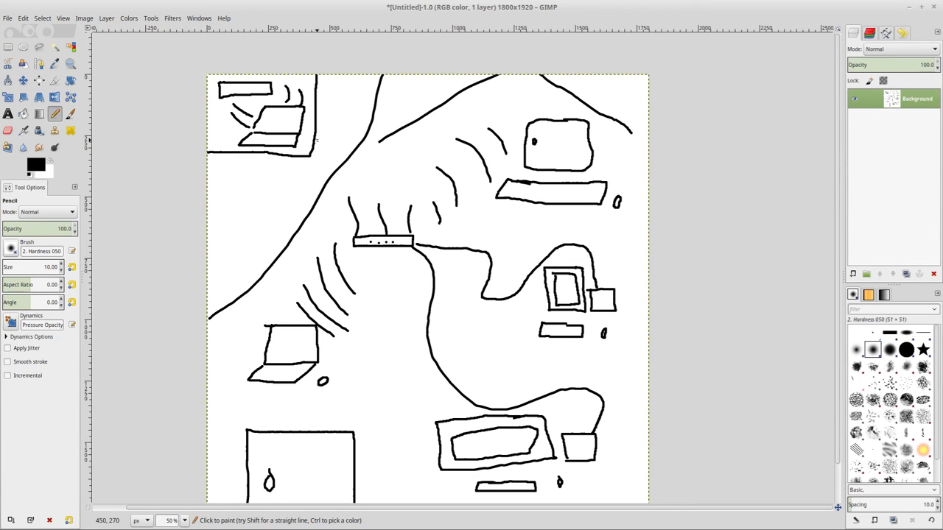
pyautogui.moveTo(277, 161)
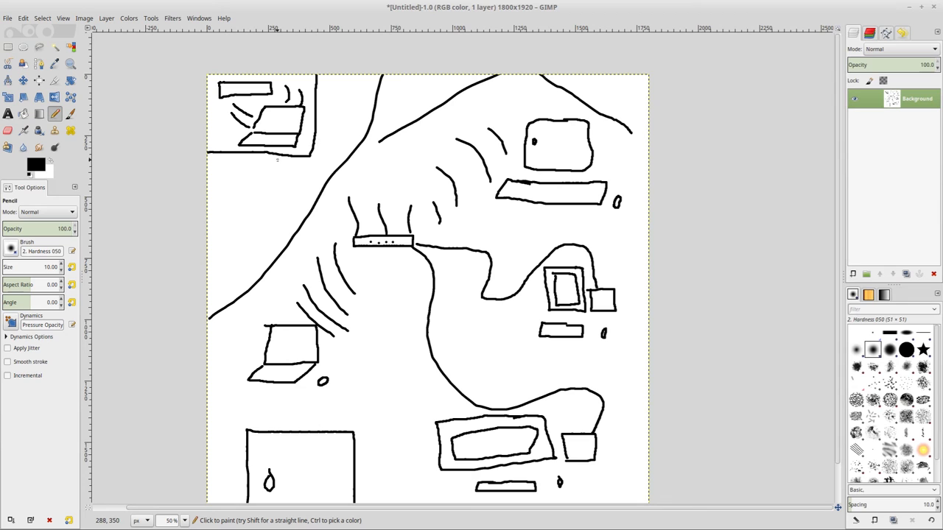
pyautogui.moveTo(286, 123)
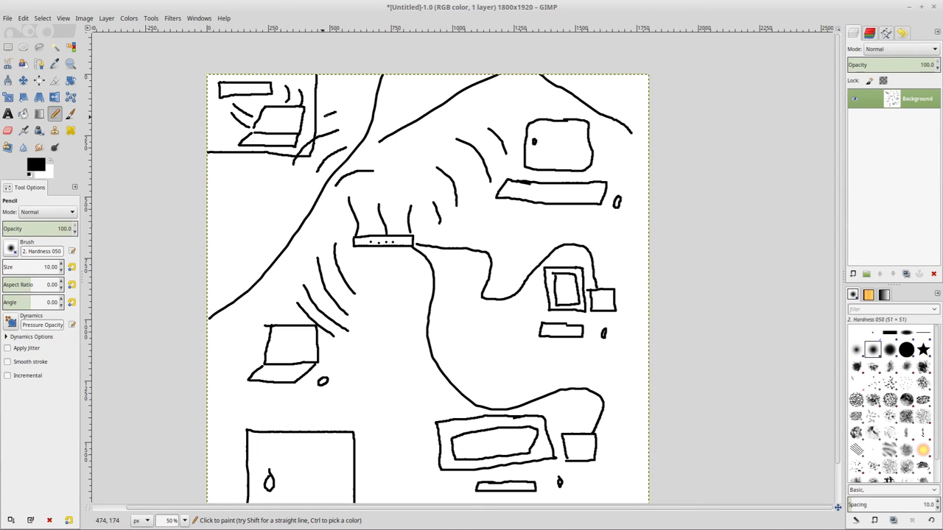
pyautogui.moveTo(265, 184); pyautogui.dragTo(324, 118)
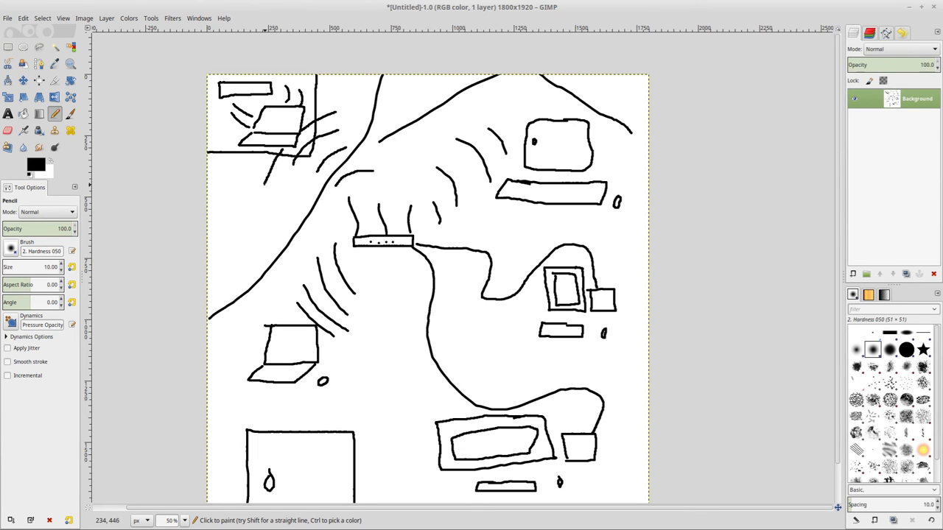
pyautogui.moveTo(378, 254)
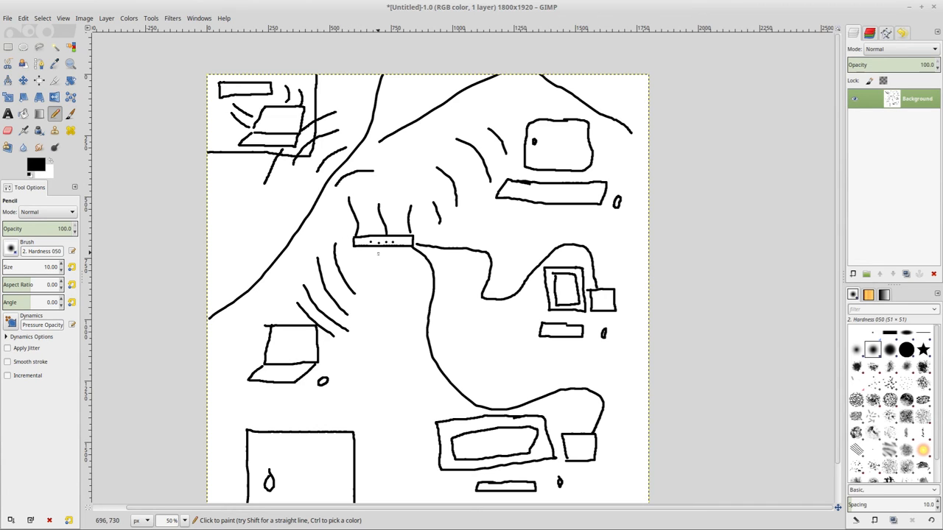
pyautogui.moveTo(405, 261)
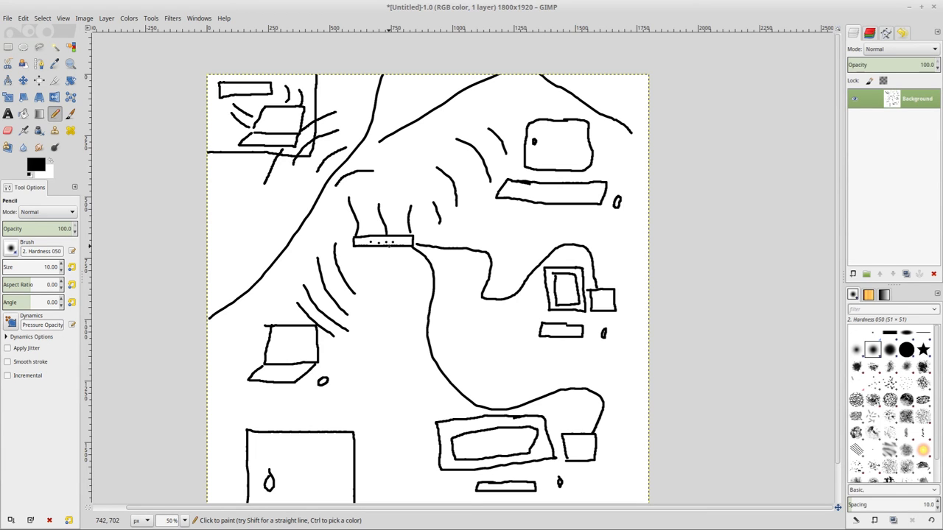
pyautogui.moveTo(392, 266)
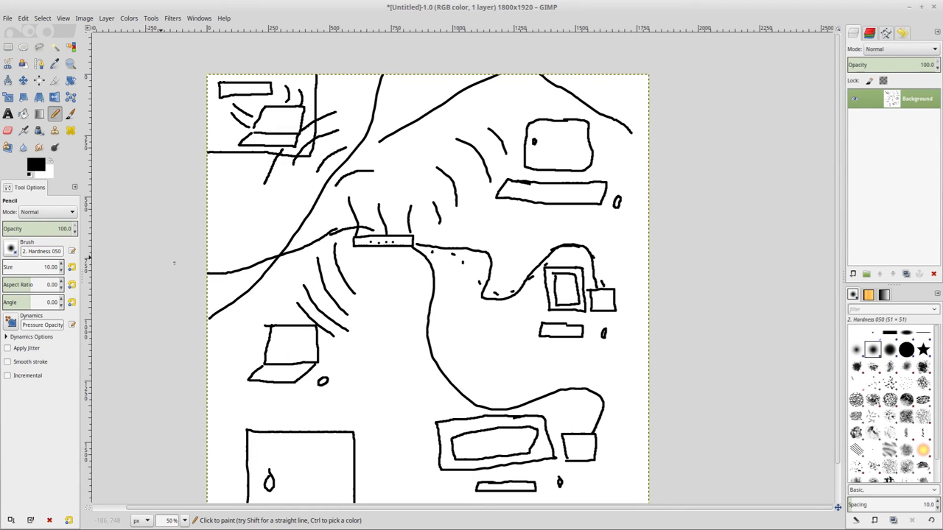
pyautogui.moveTo(135, 238)
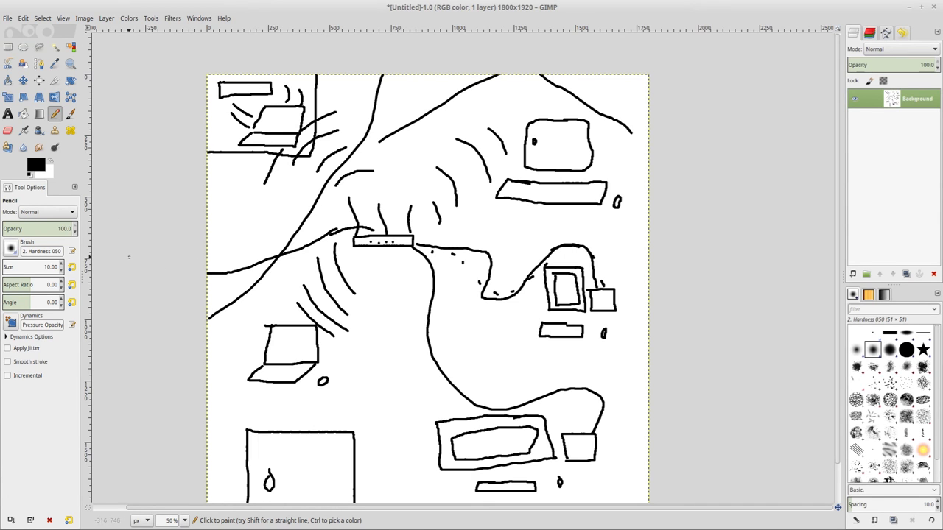
pyautogui.moveTo(128, 265)
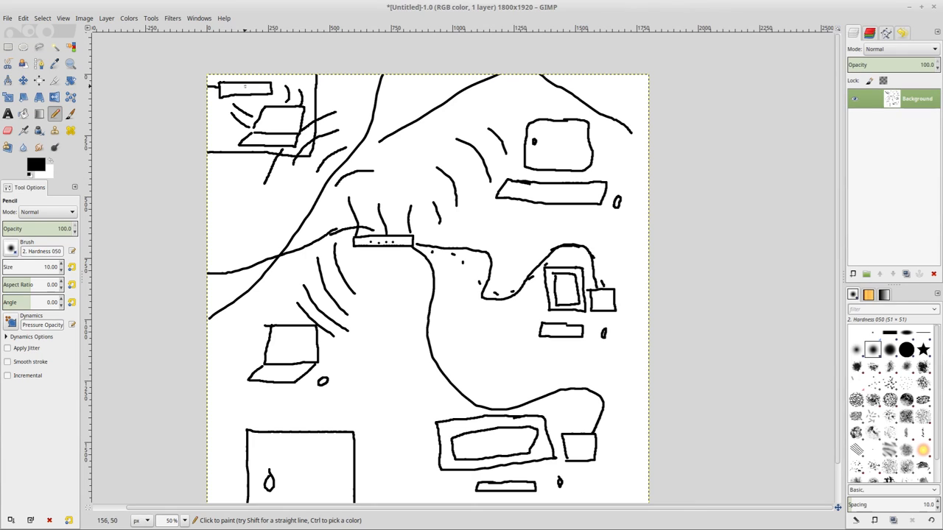
pyautogui.moveTo(265, 175)
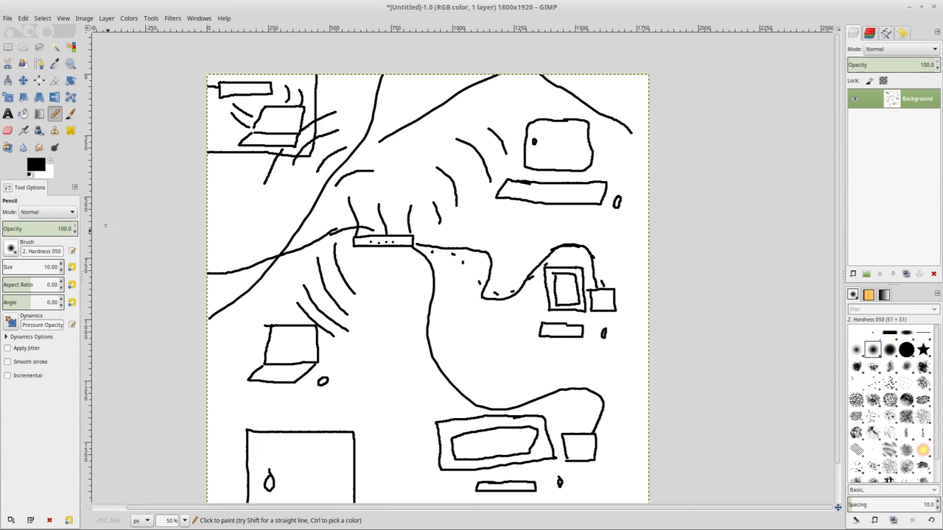
pyautogui.moveTo(407, 252)
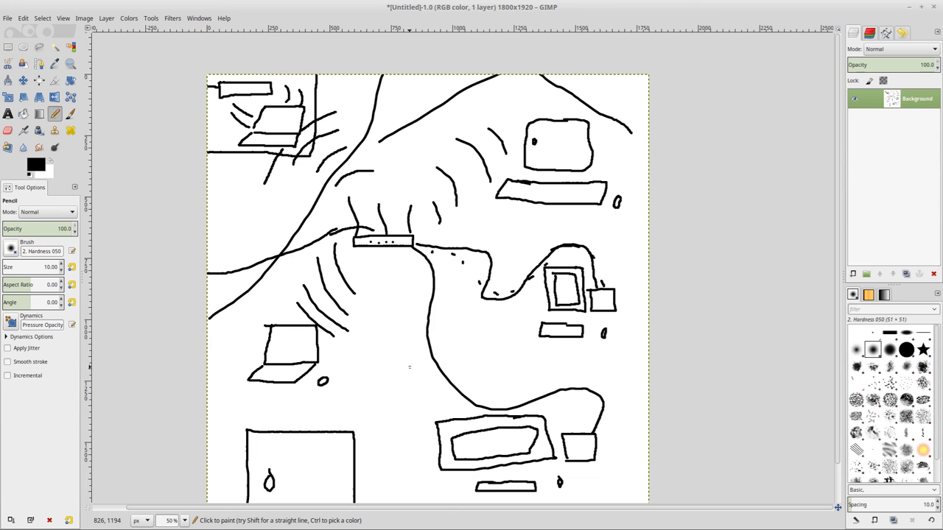
pyautogui.moveTo(407, 366)
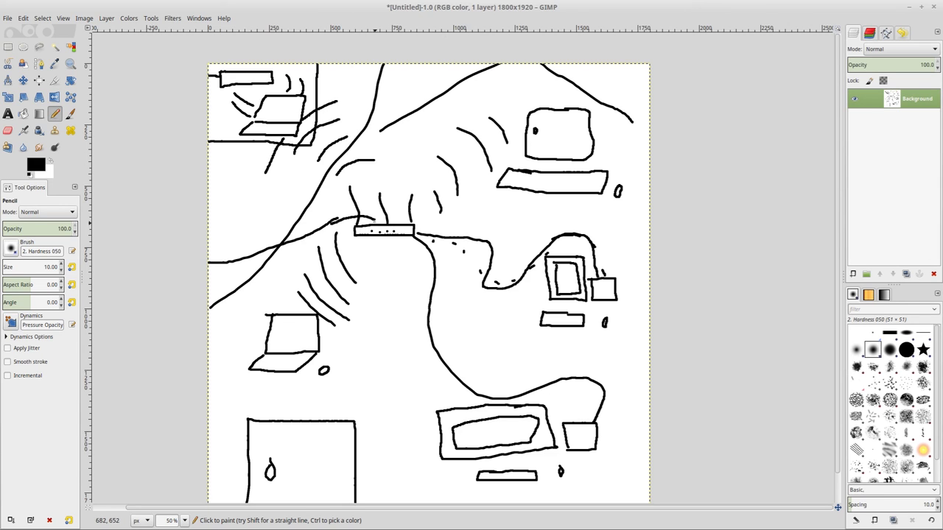
pyautogui.moveTo(370, 229)
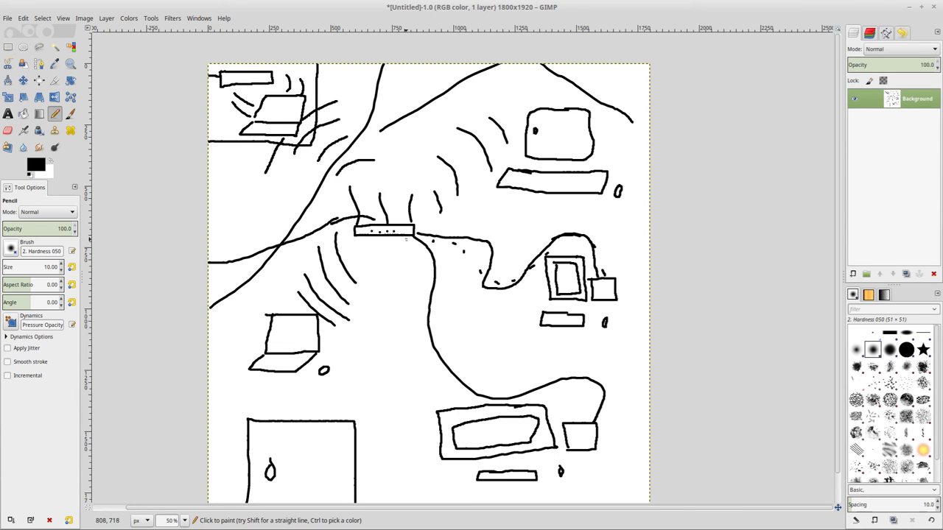
pyautogui.moveTo(129, 184)
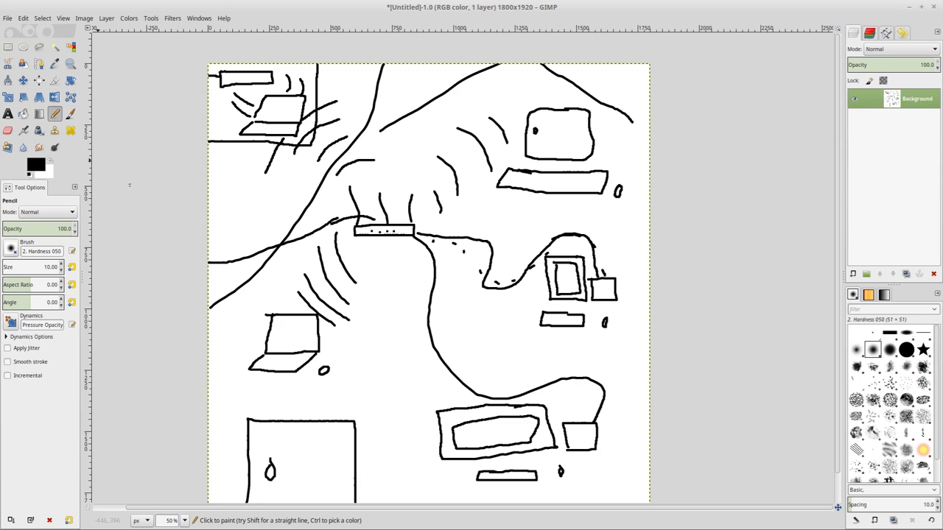